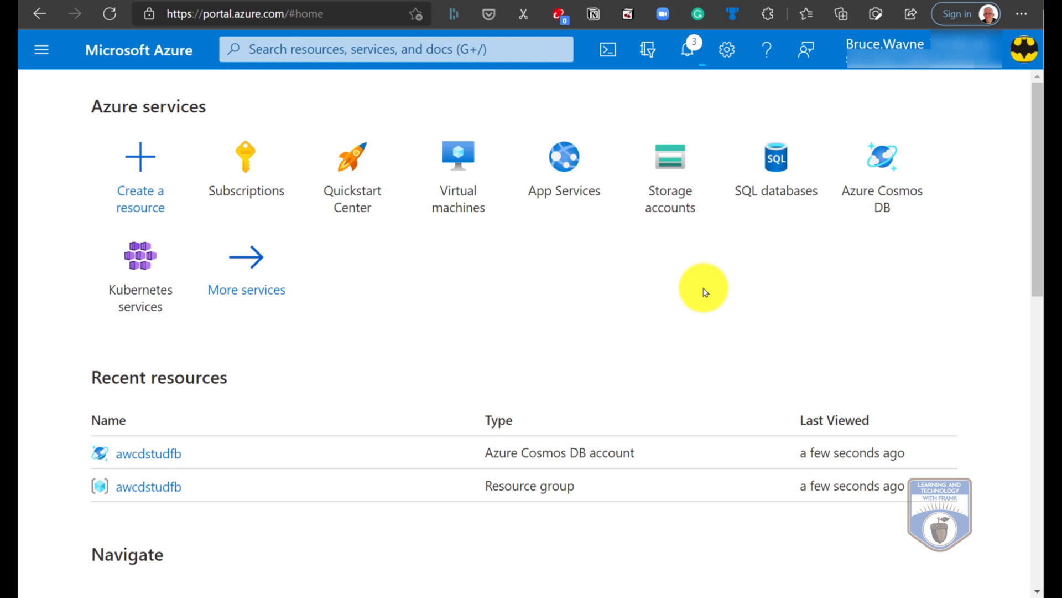
mouse_move(299, 199)
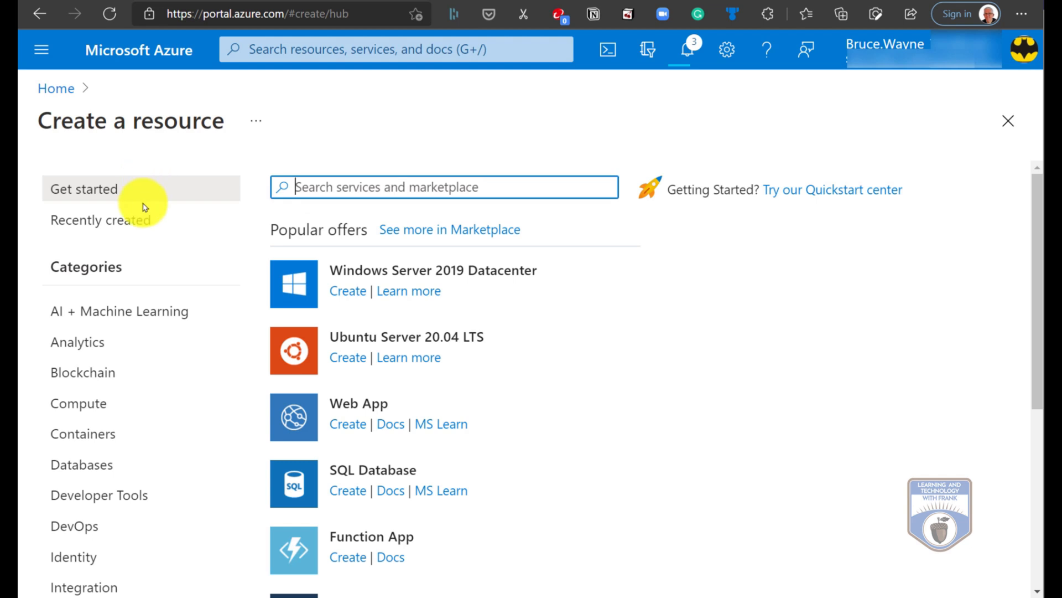
Begin creating a new SQL Database from the Databases resource offerings
left_click(81, 464)
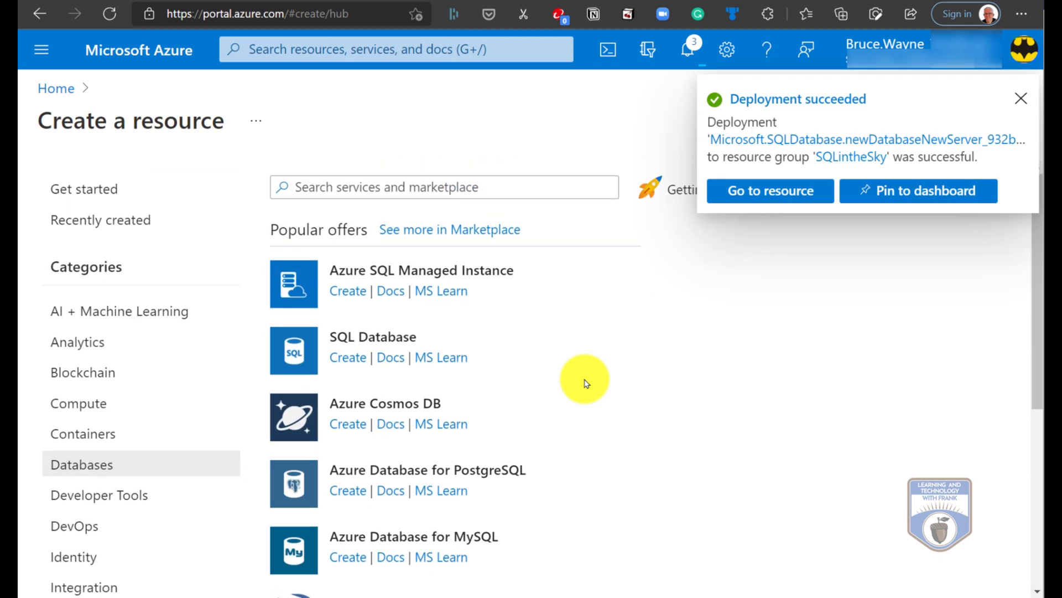
left_click(1020, 99)
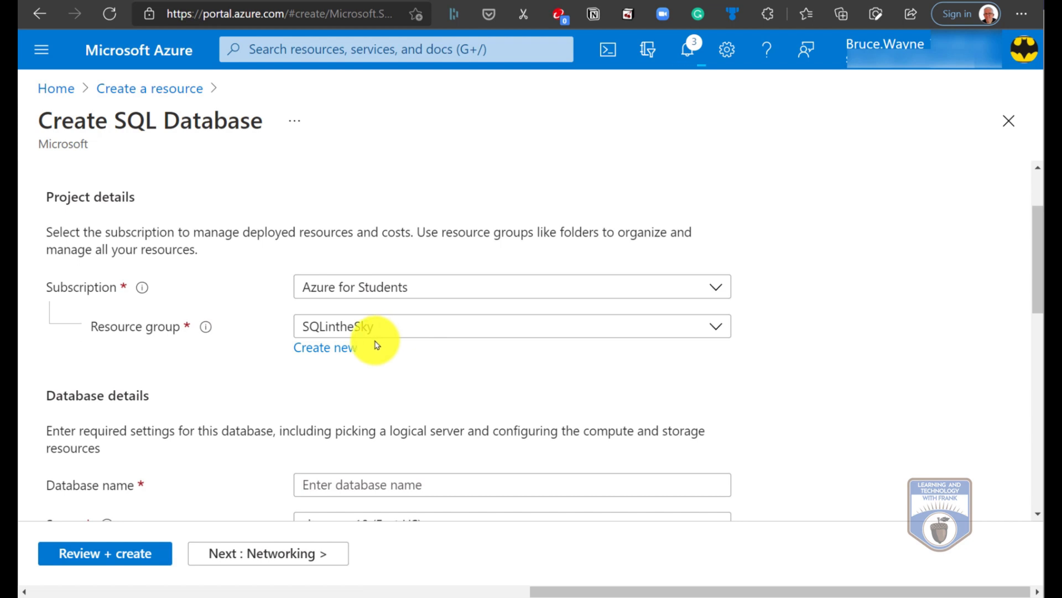
Create a new resource group named youtubedemo for the database
left_click(325, 347)
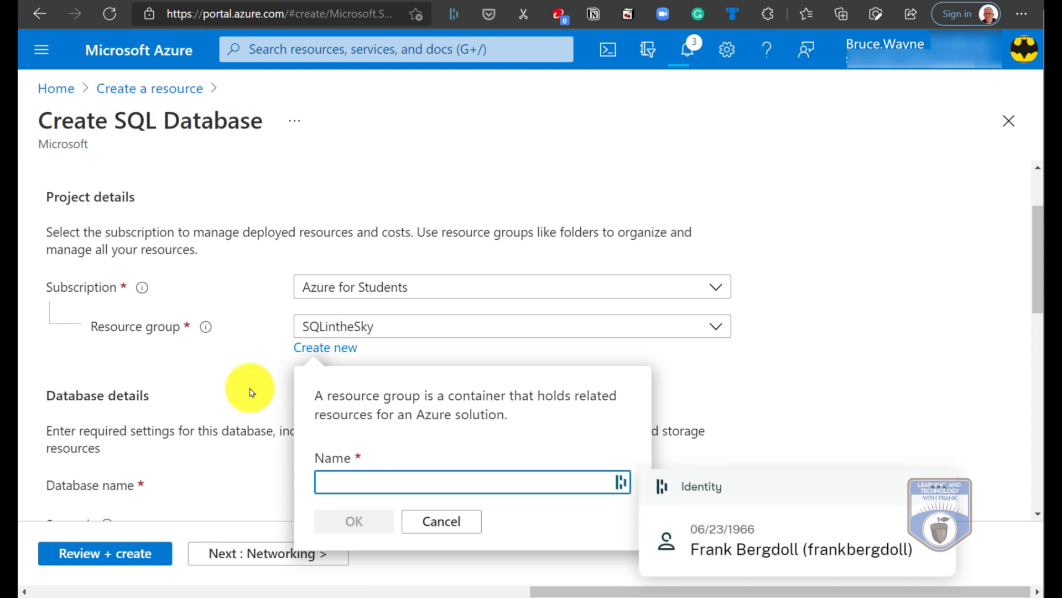
type("yo")
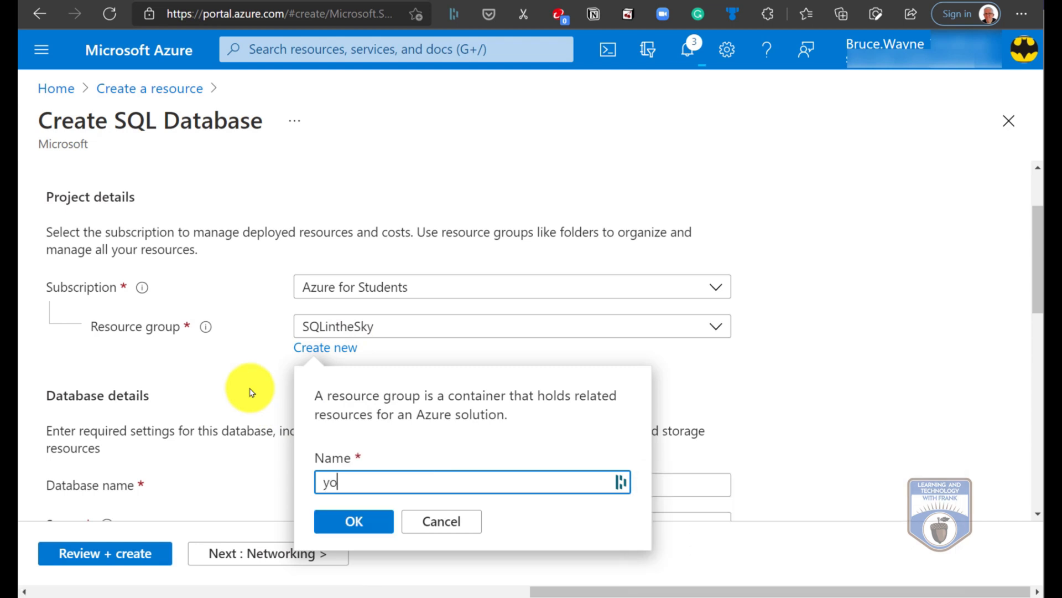
type("utubedemo")
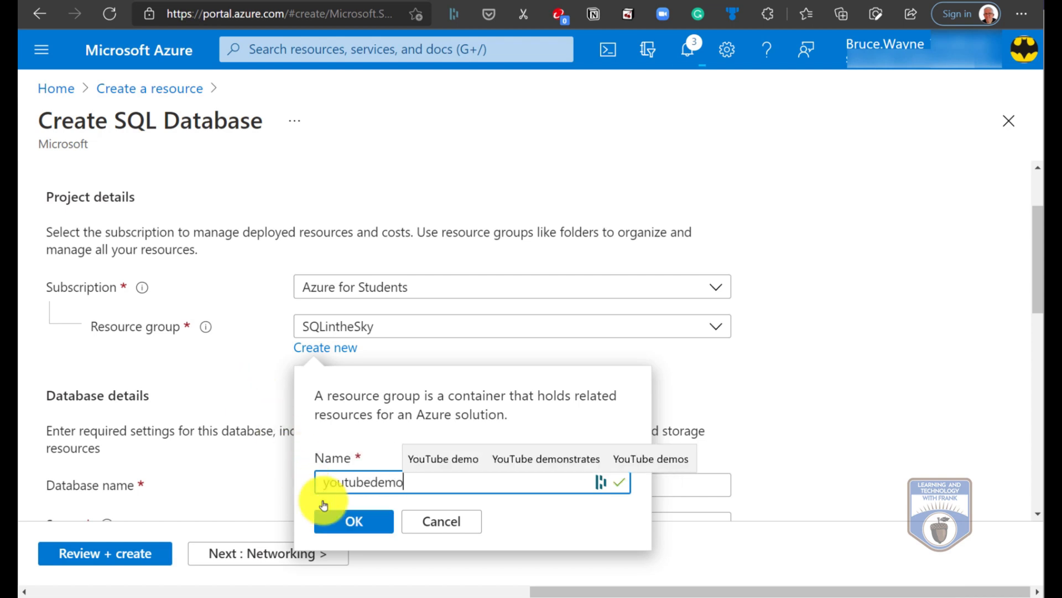
left_click(353, 522)
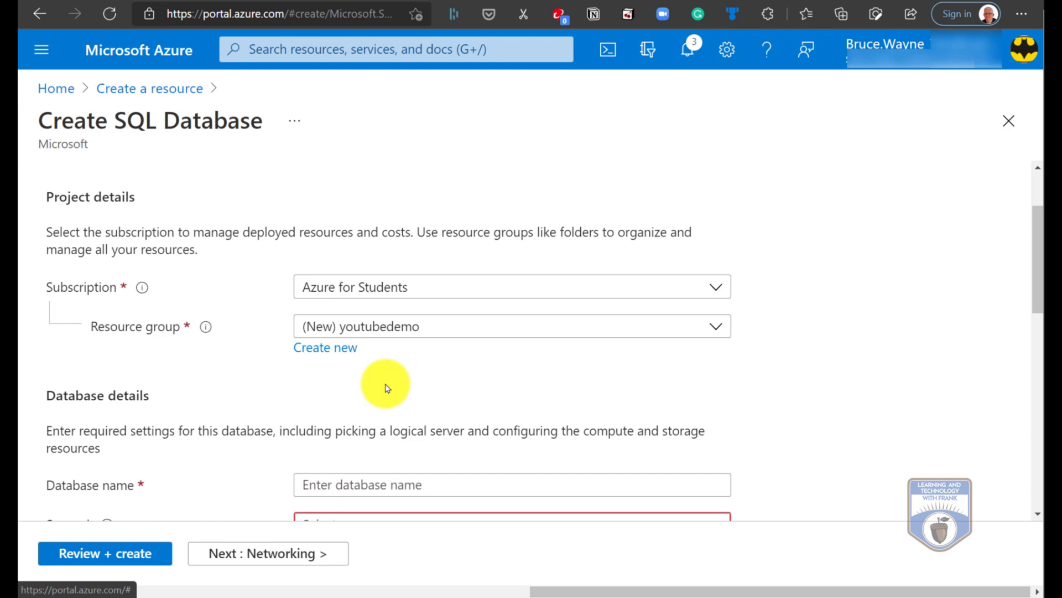
Name the database likes4frank
scroll("down", 3)
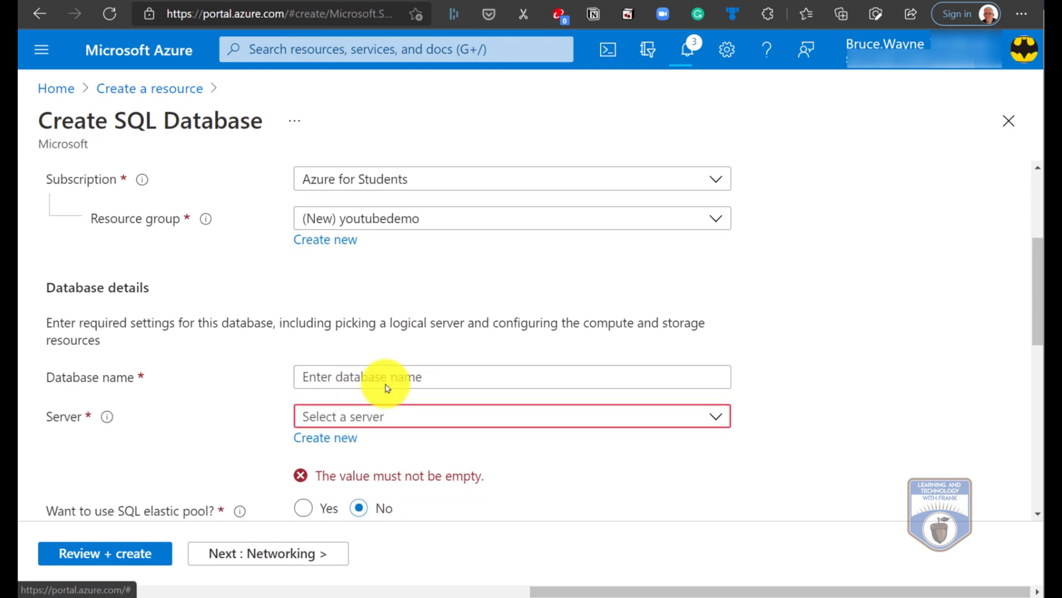
left_click(511, 377)
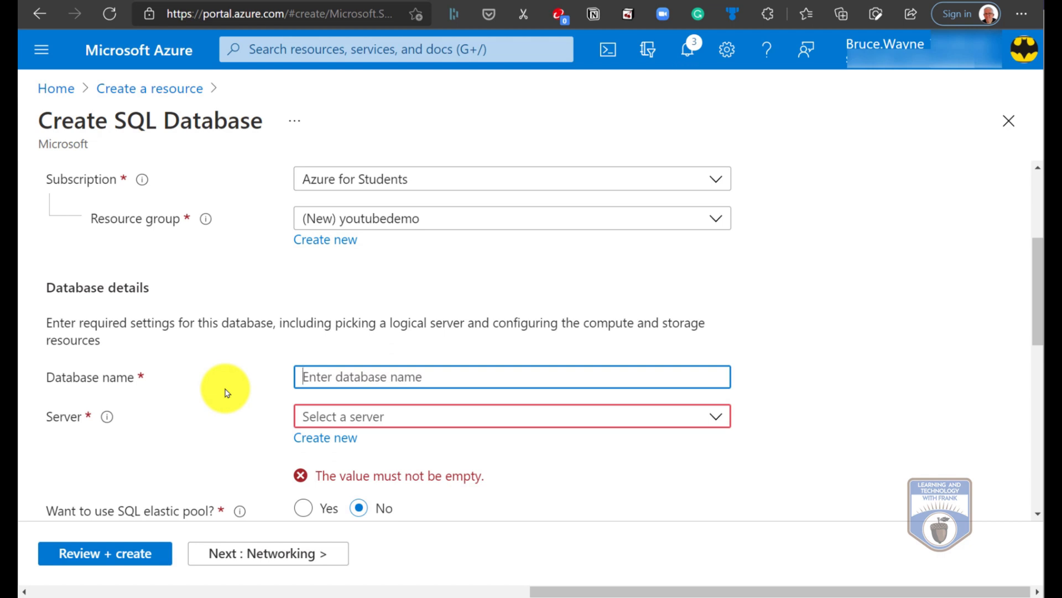
type("likes")
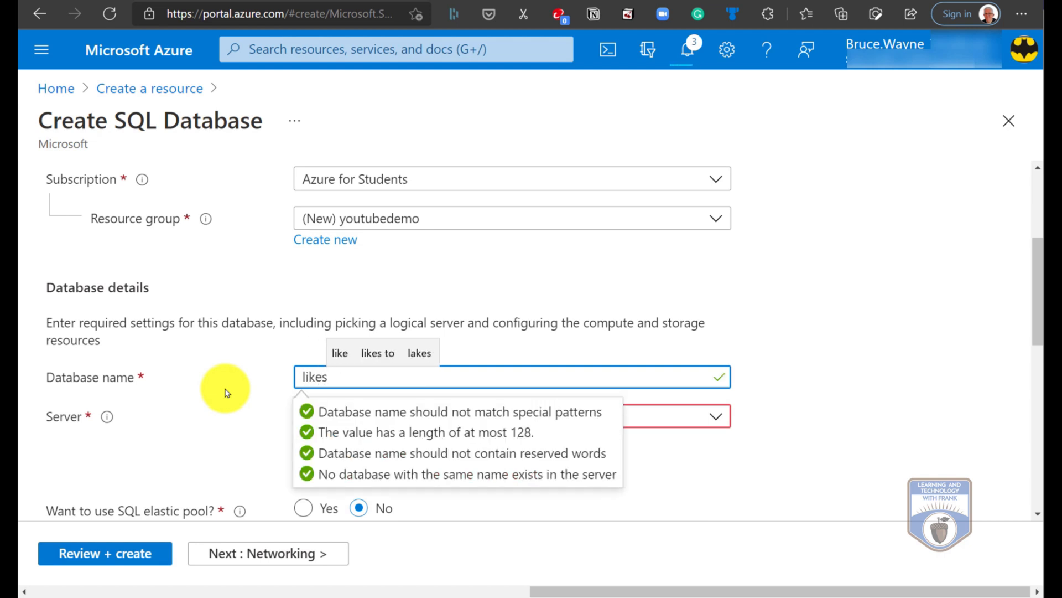
type("4f")
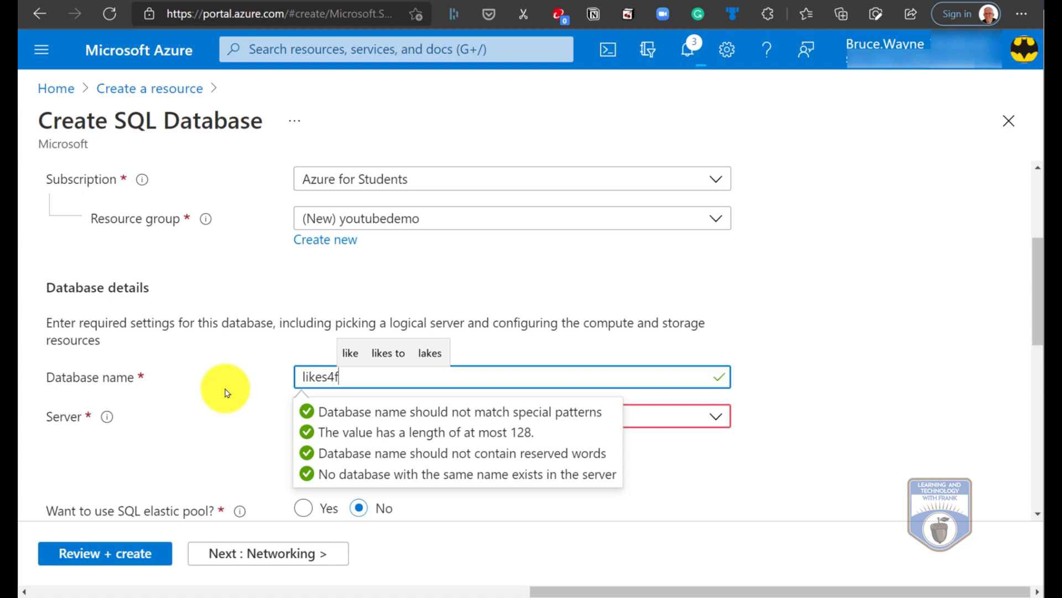
type("rank")
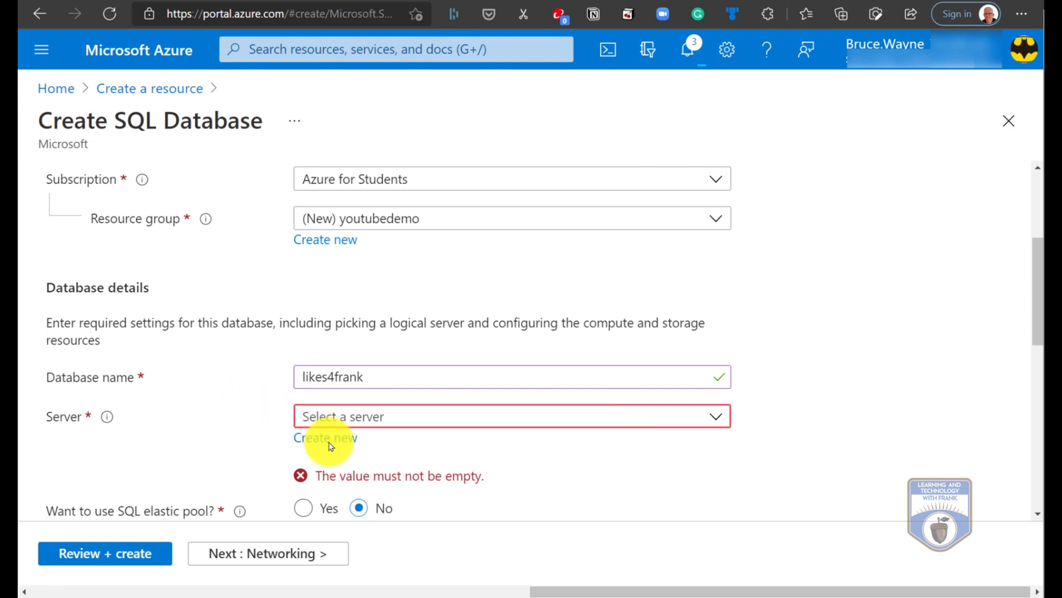
Create a new East US server named subscribe with admin login frank and a password
left_click(325, 437)
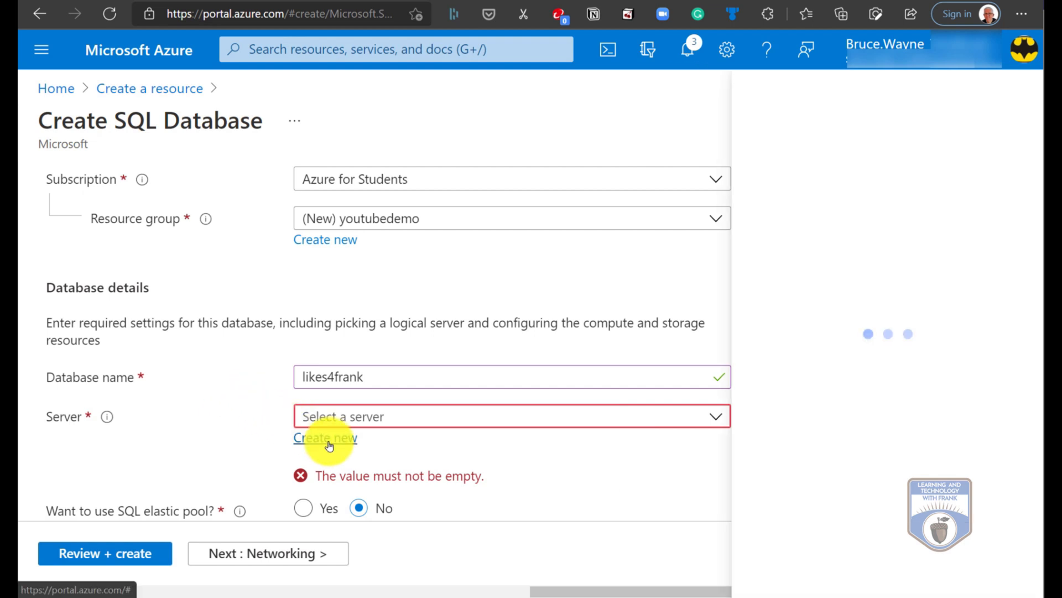
left_click(326, 437)
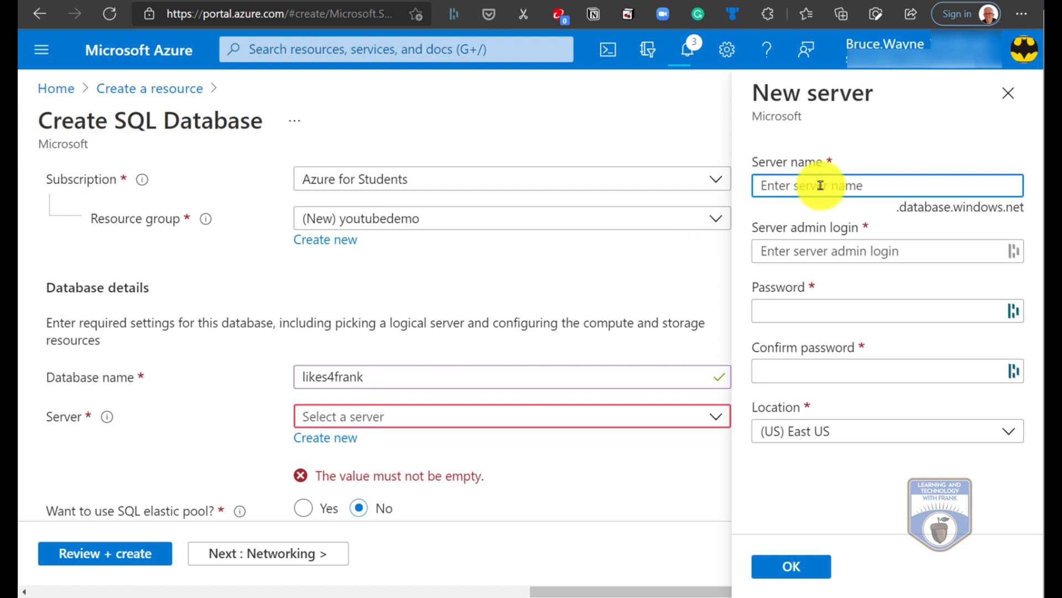
mouse_move(667, 291)
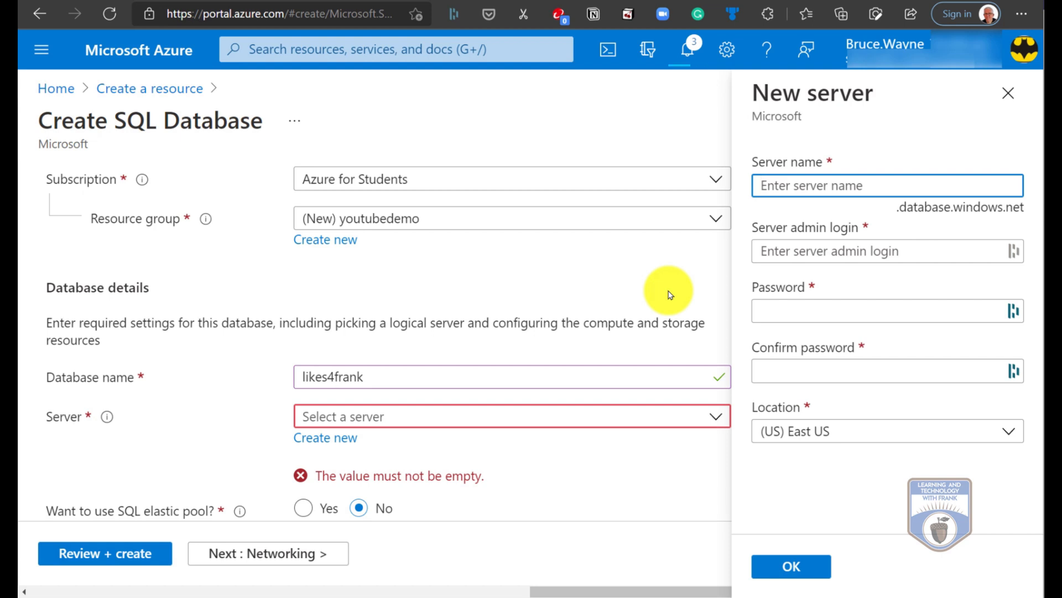
type("subscribe")
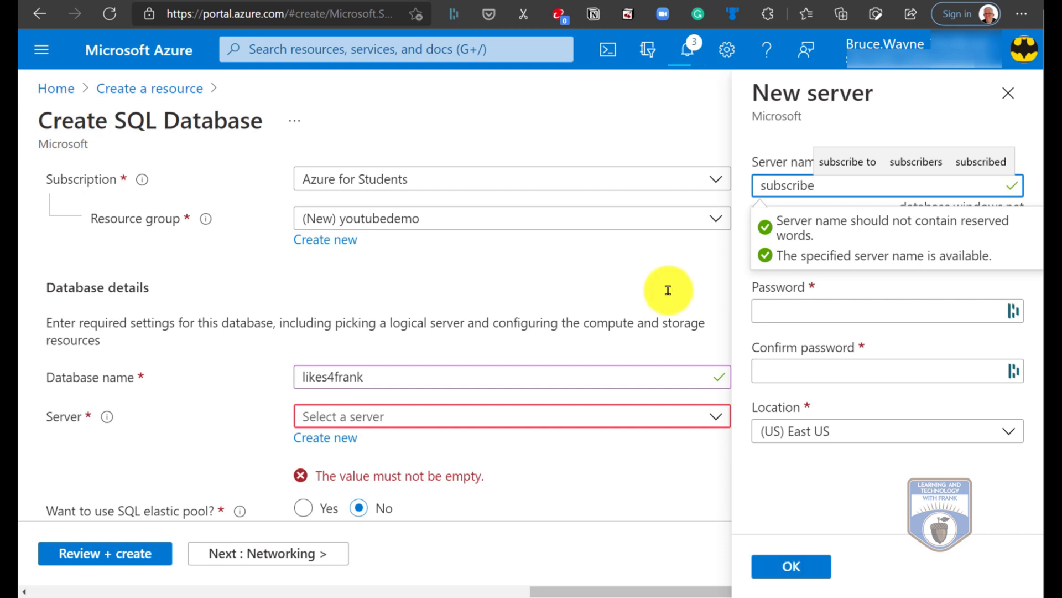
left_click(888, 251)
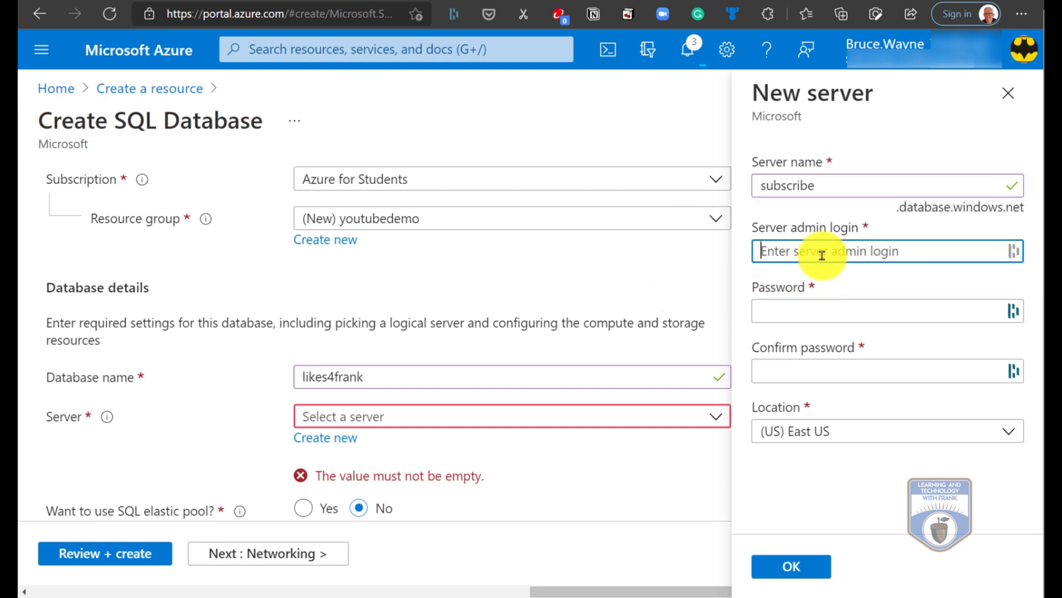
type("frank")
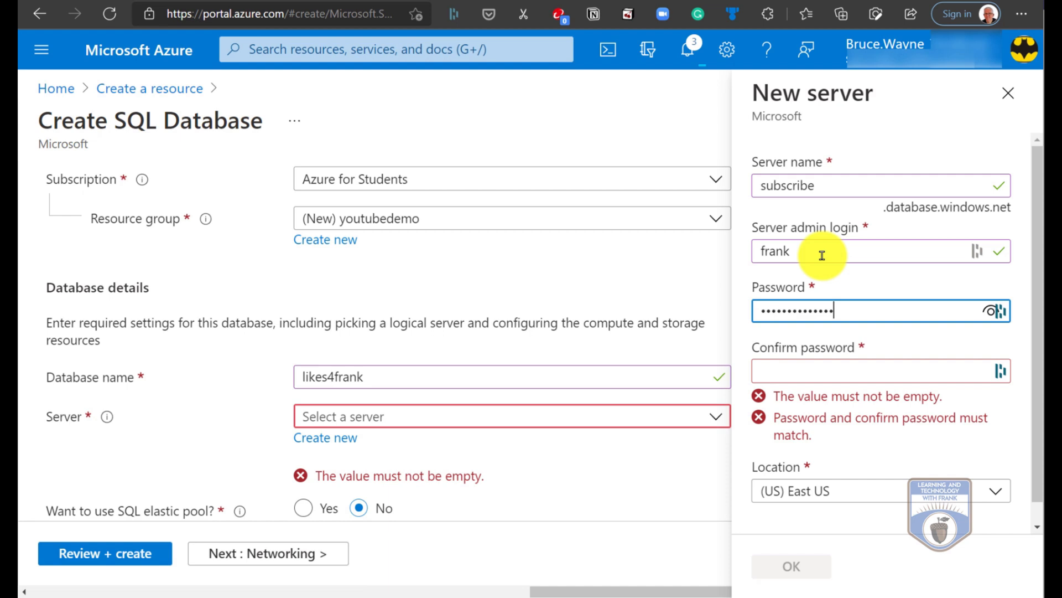
type("•••••")
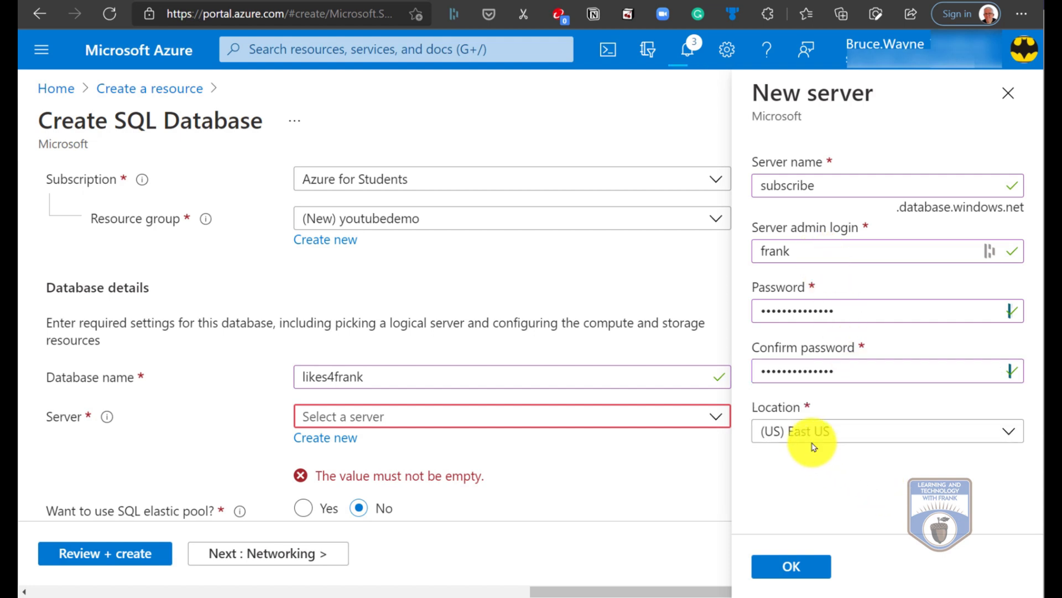
left_click(885, 431)
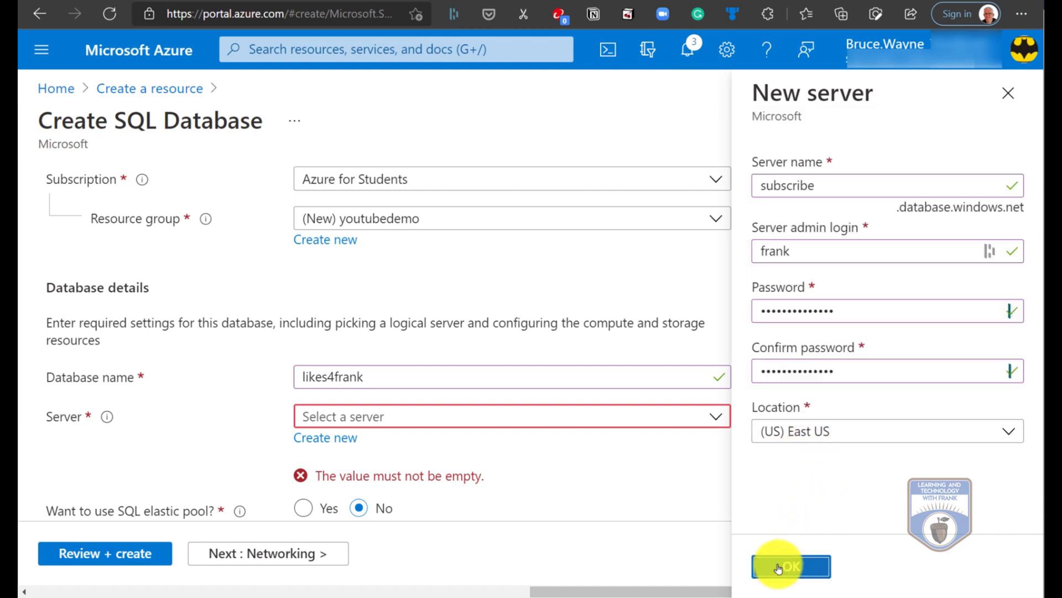
left_click(790, 566)
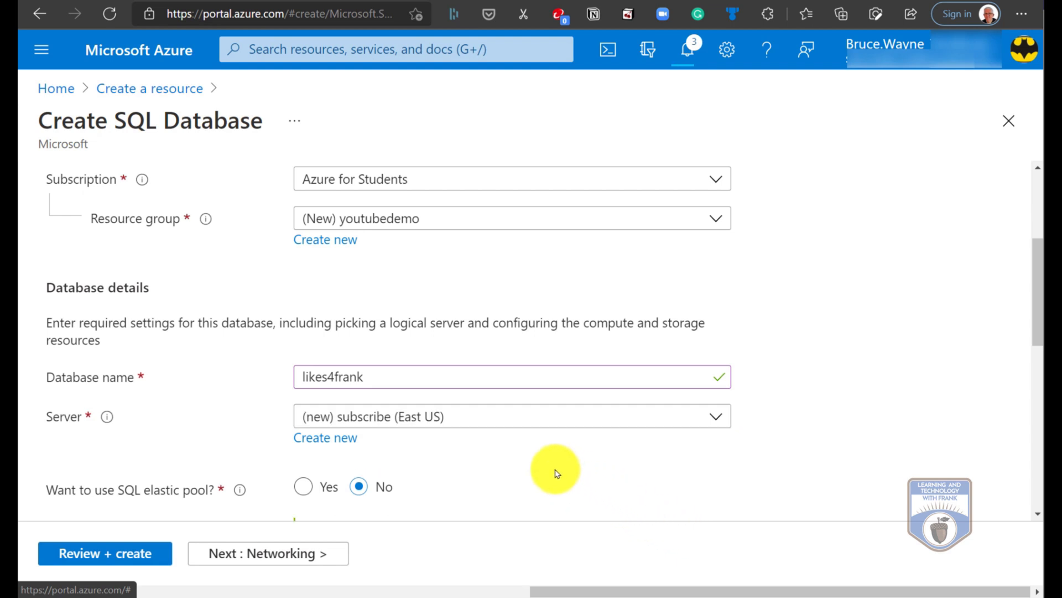
Reach the Compute + storage section and enter the database configuration page
scroll("down", 3)
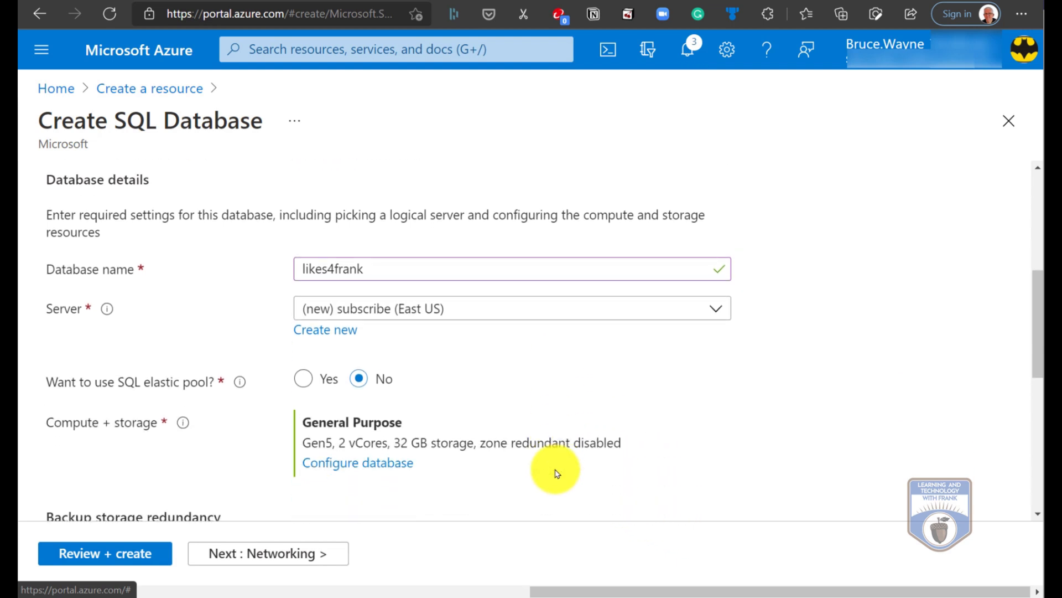
mouse_move(510, 486)
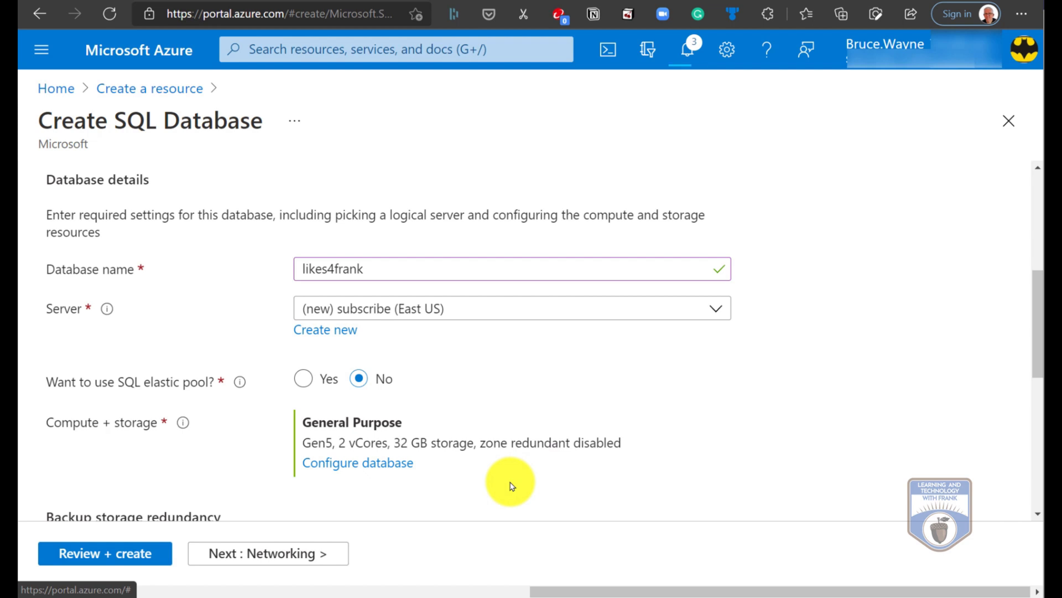
scroll("down", 3)
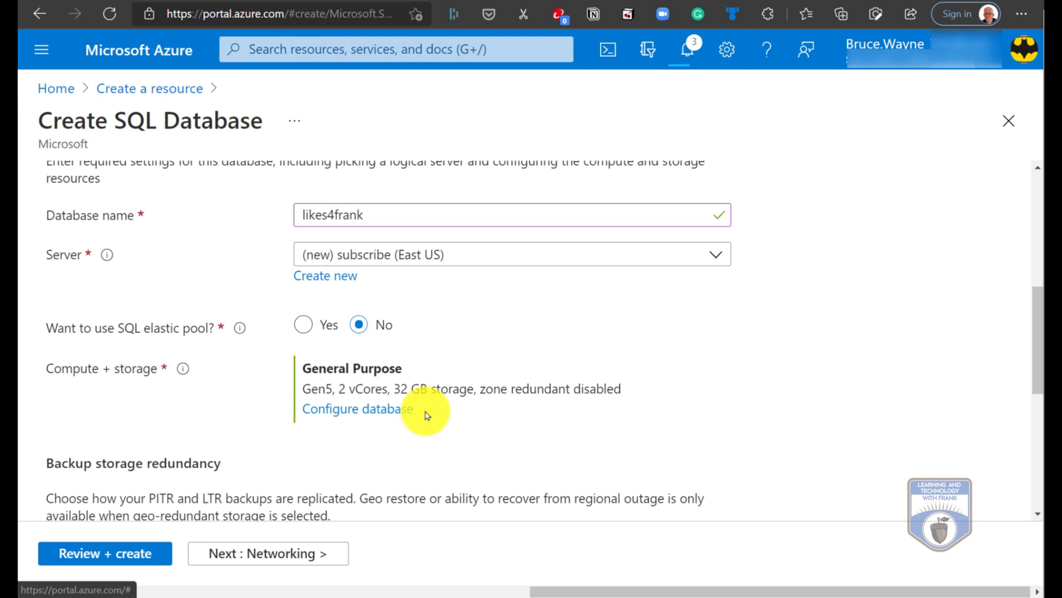
mouse_move(535, 462)
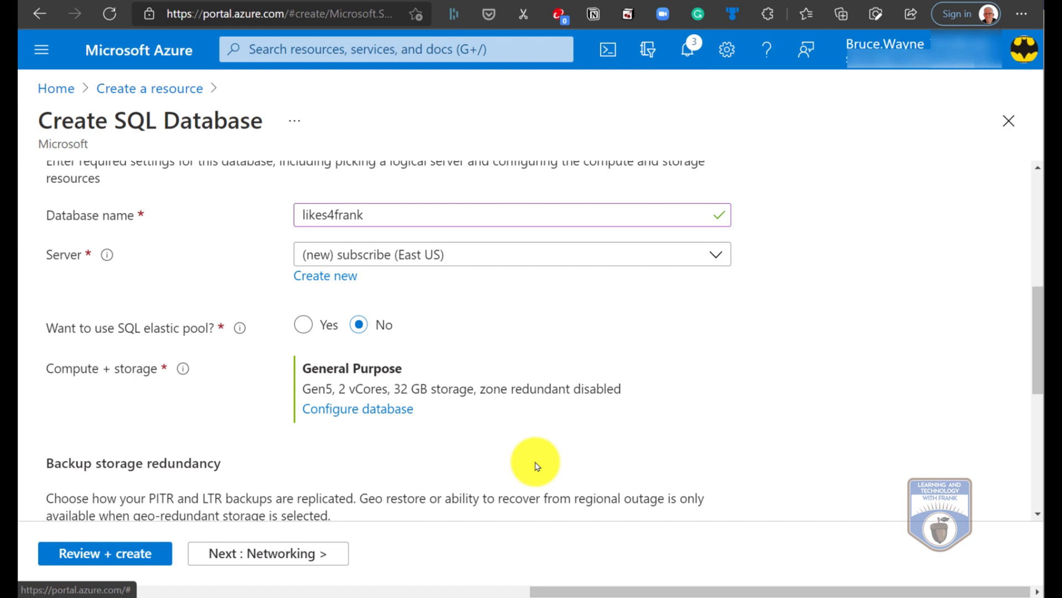
scroll("down", 3)
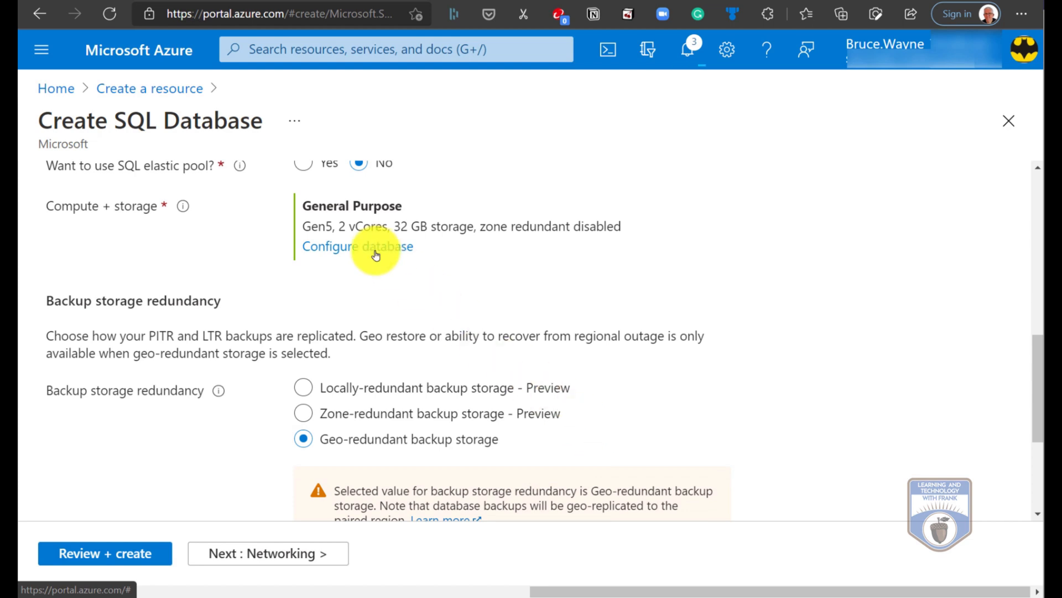
left_click(357, 245)
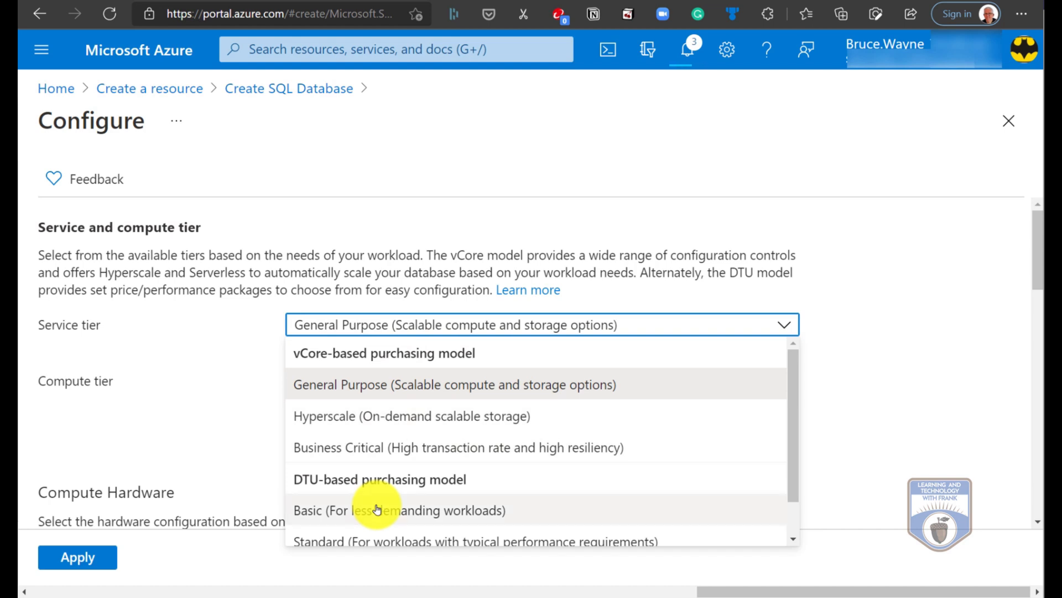
Choose the Basic tier with 2 GB storage, review the cost summary and apply it
left_click(399, 510)
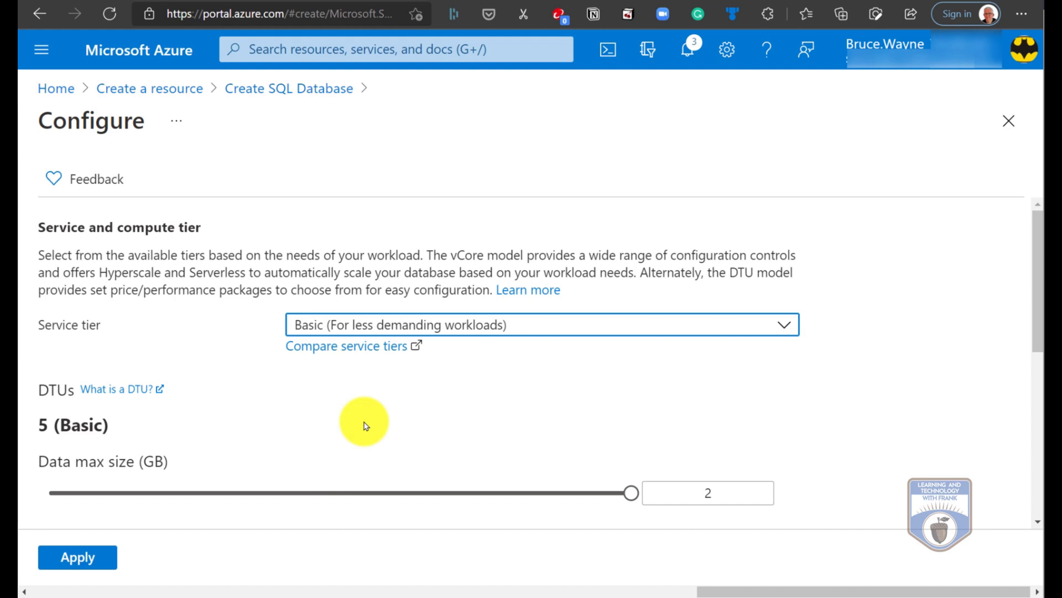
scroll("down", 3)
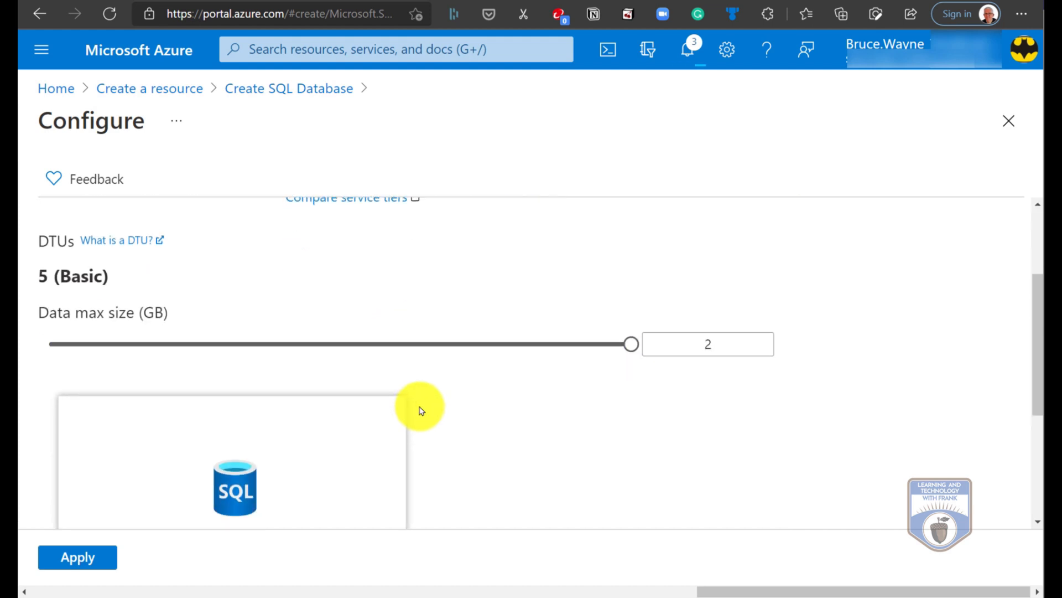
scroll("down", 3)
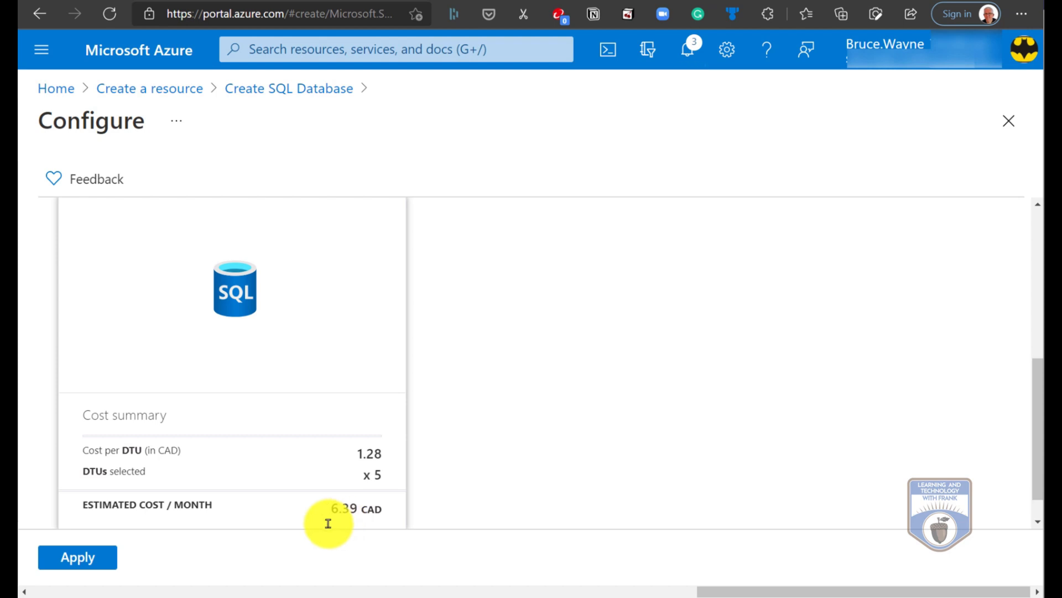
left_click(77, 558)
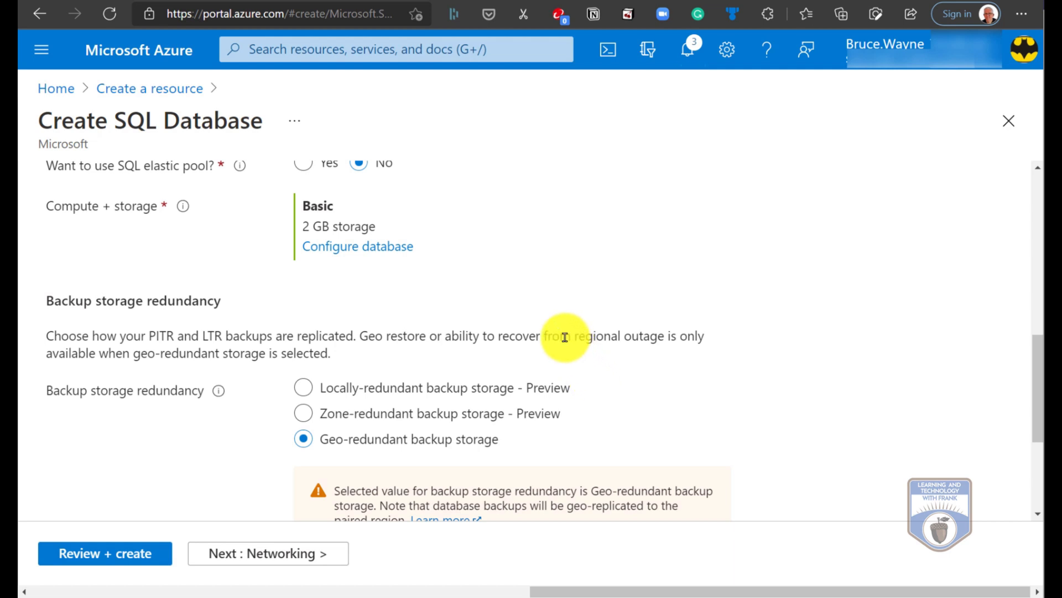
Scroll down to the backup storage redundancy options, geo-redundant selected
scroll("down", 3)
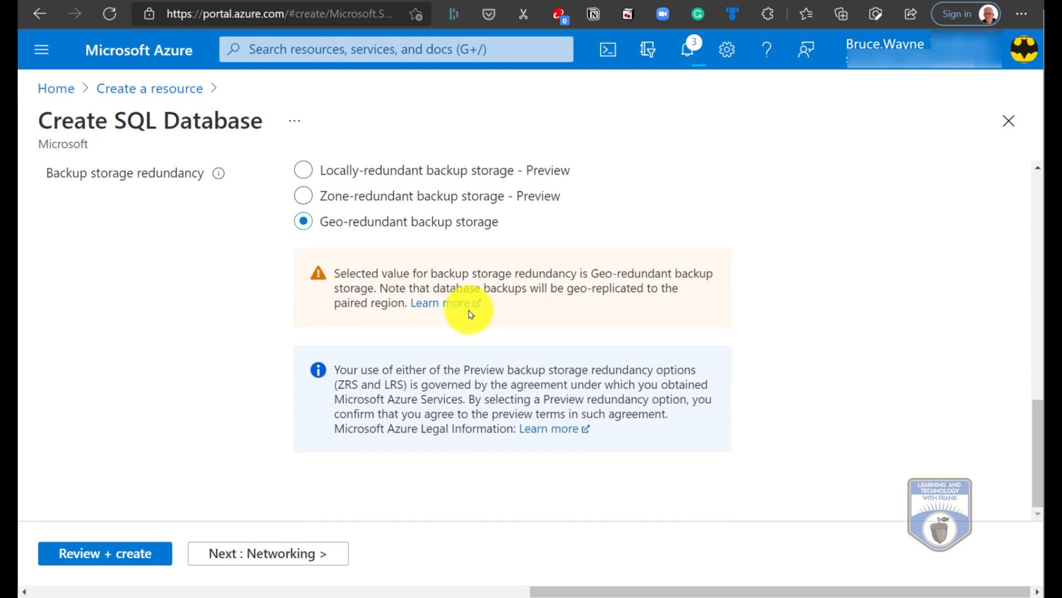
mouse_move(407, 330)
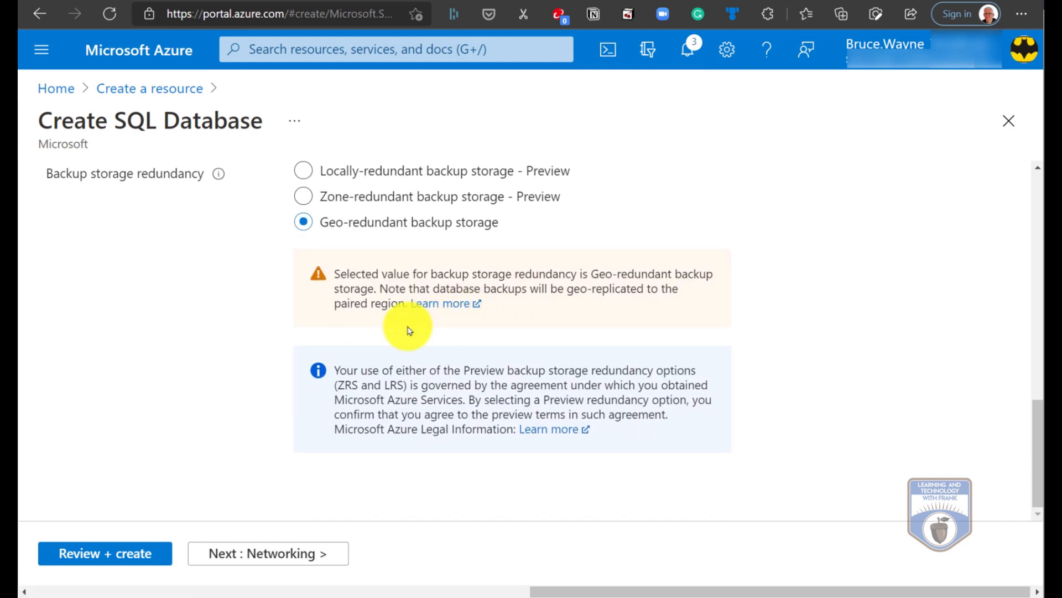
mouse_move(241, 374)
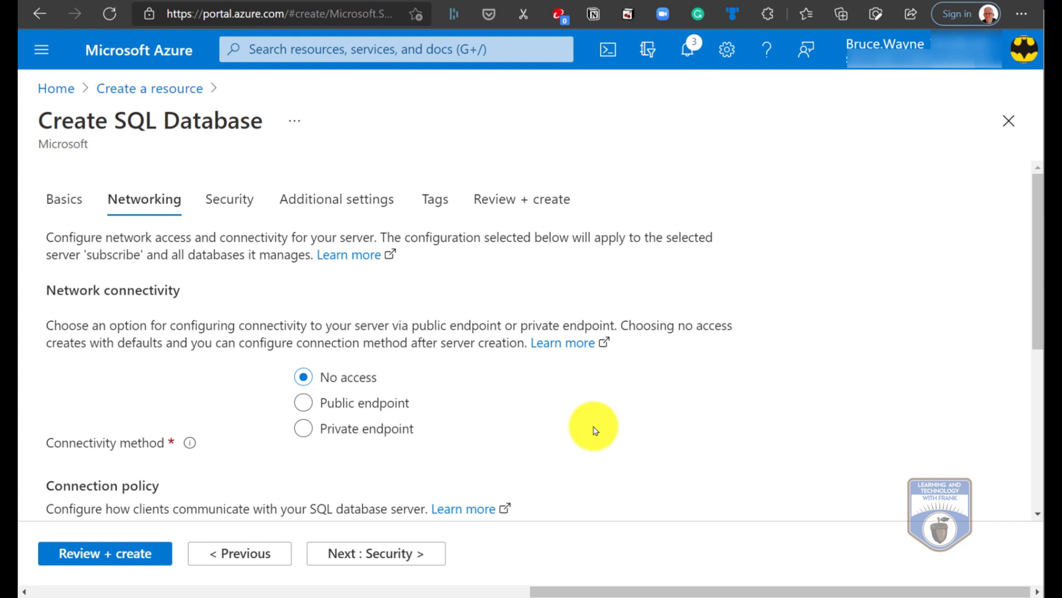
mouse_move(420, 407)
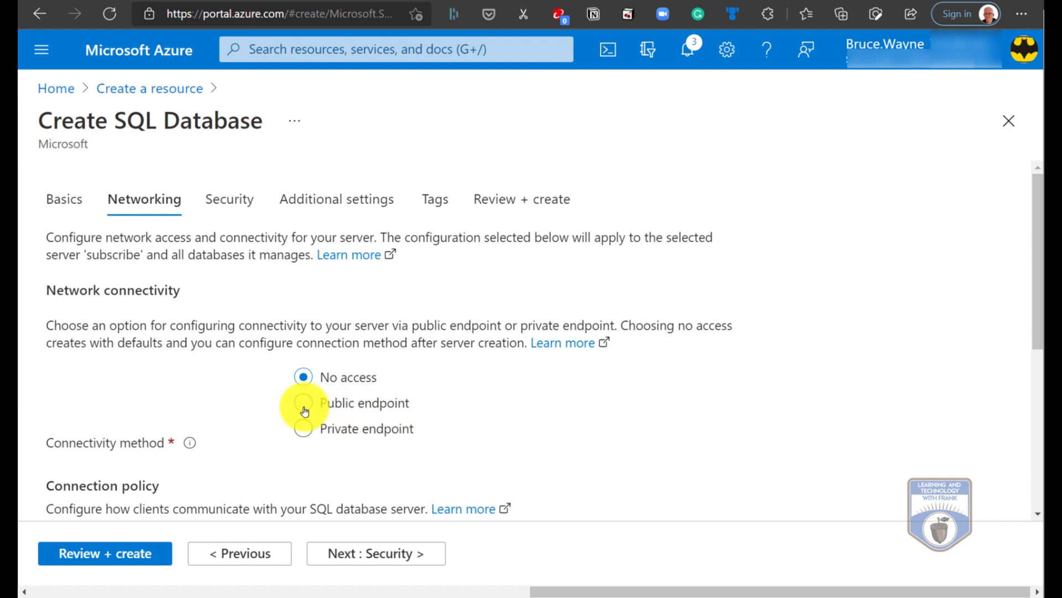
Use a public endpoint, allowing Azure services and adding the current client IP address
left_click(303, 402)
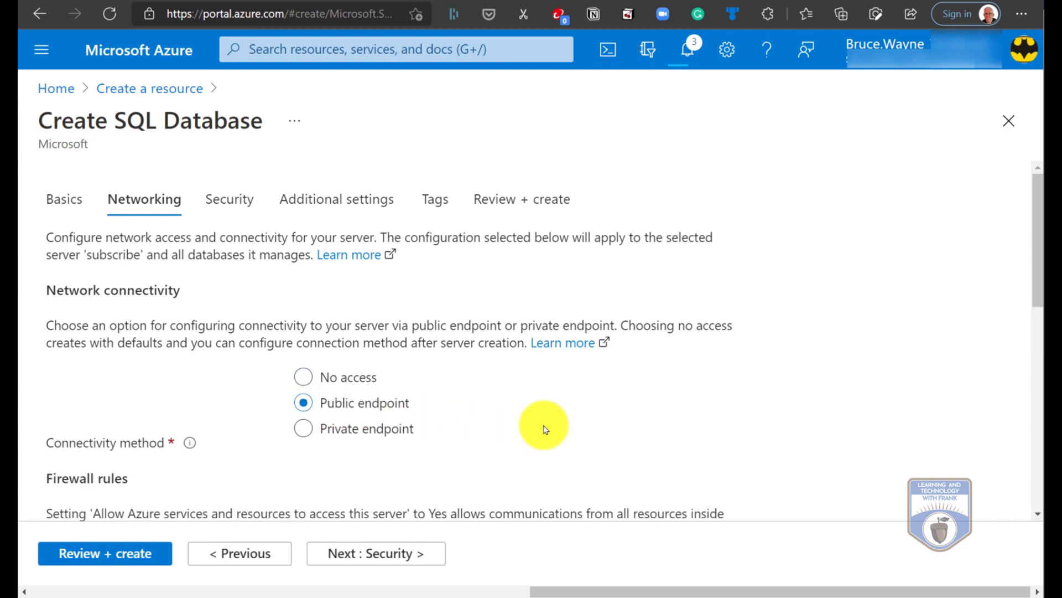
scroll("down", 3)
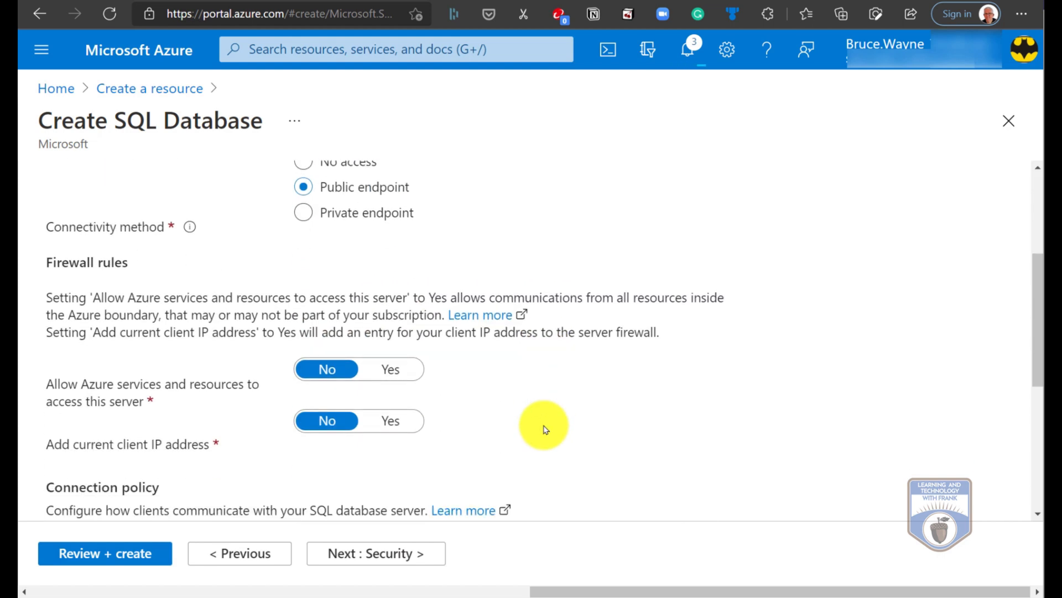
left_click(390, 368)
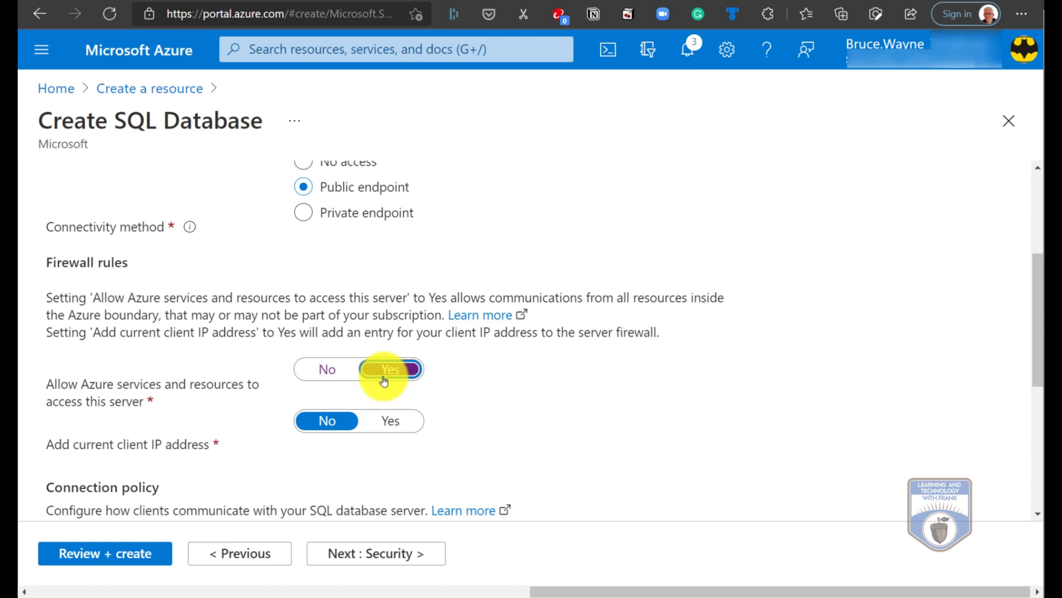
left_click(391, 369)
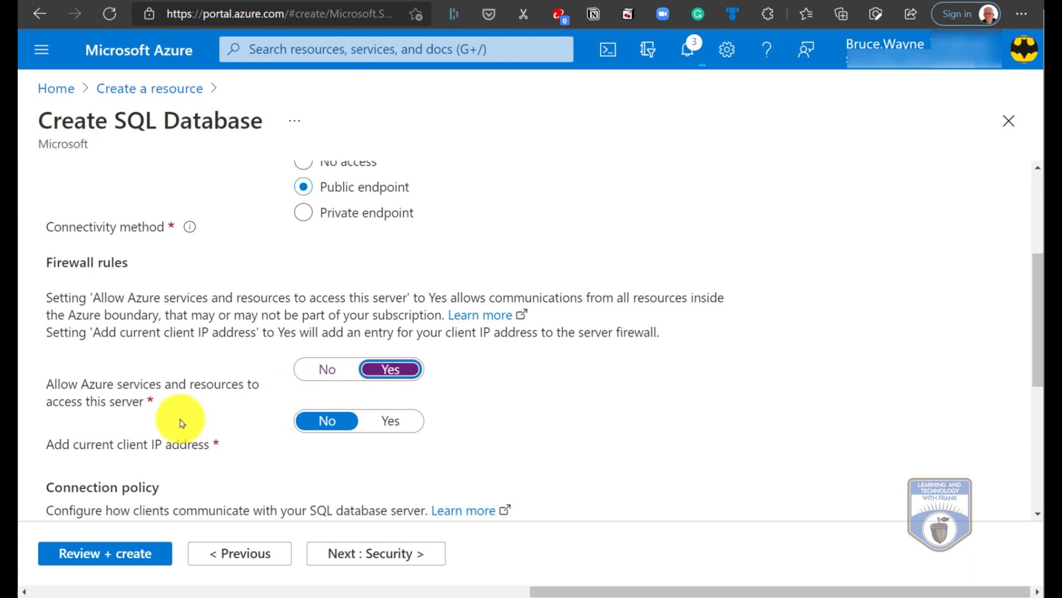
left_click(390, 420)
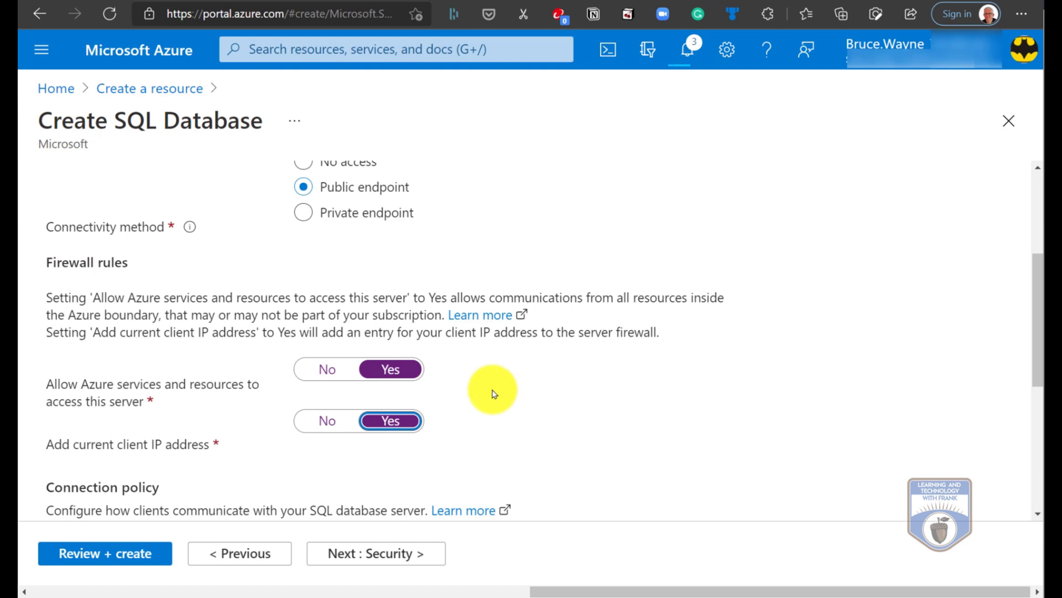
scroll("down", 3)
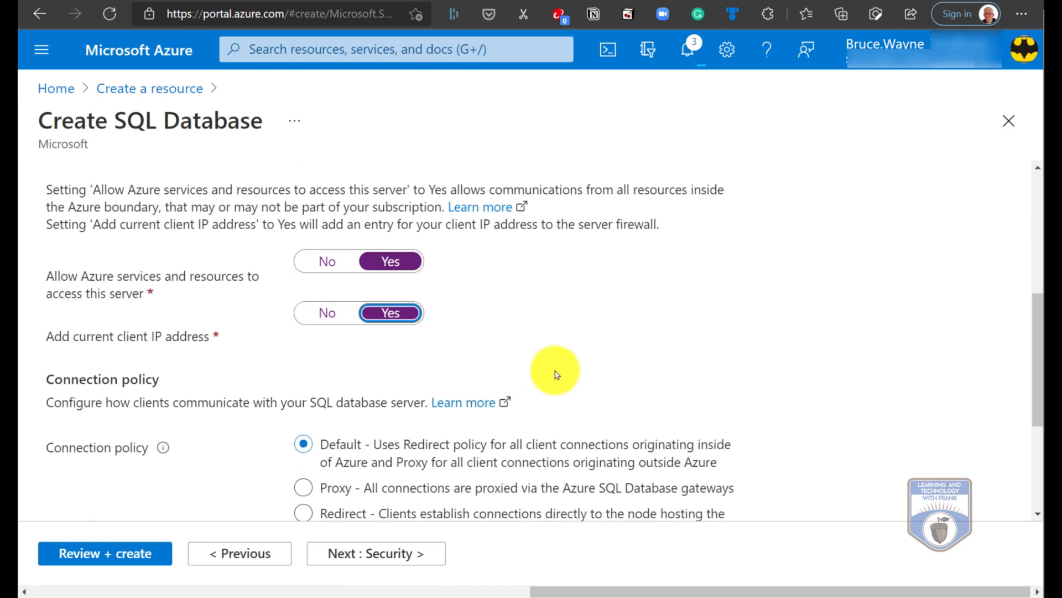
scroll("down", 3)
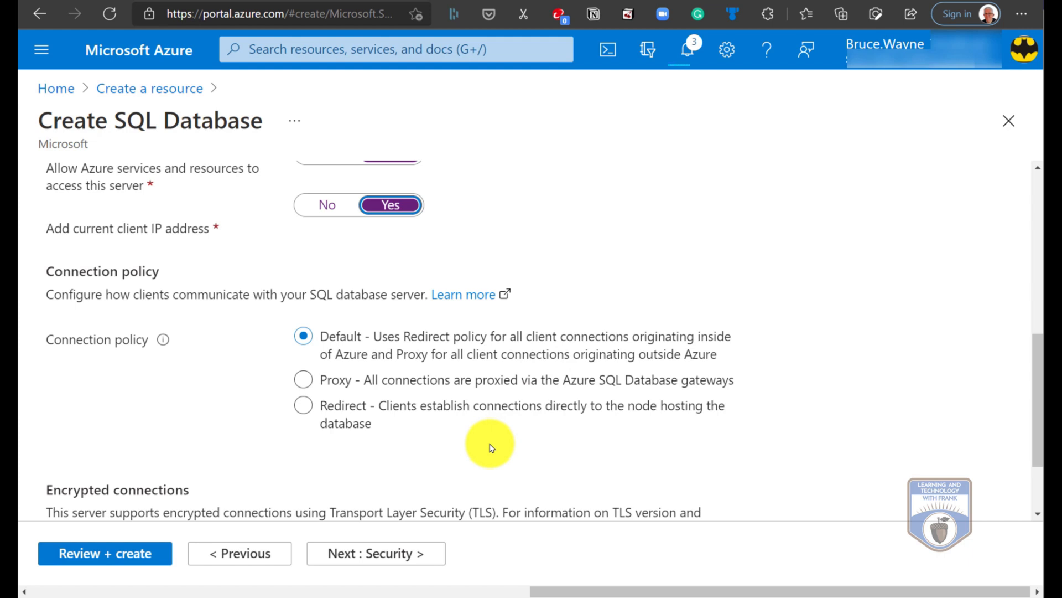
scroll("down", 3)
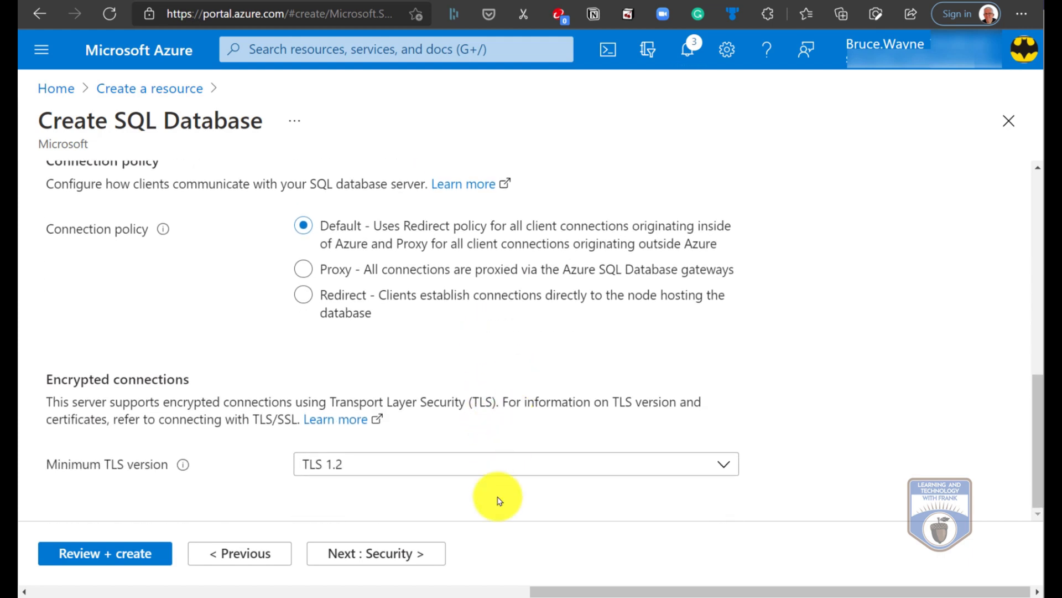
mouse_move(387, 553)
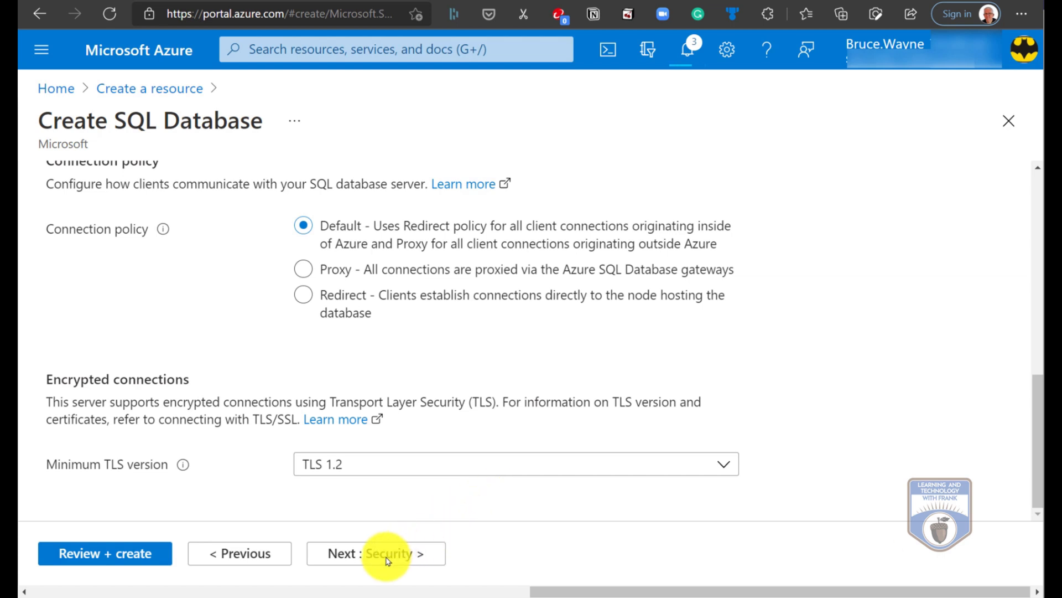
mouse_move(386, 552)
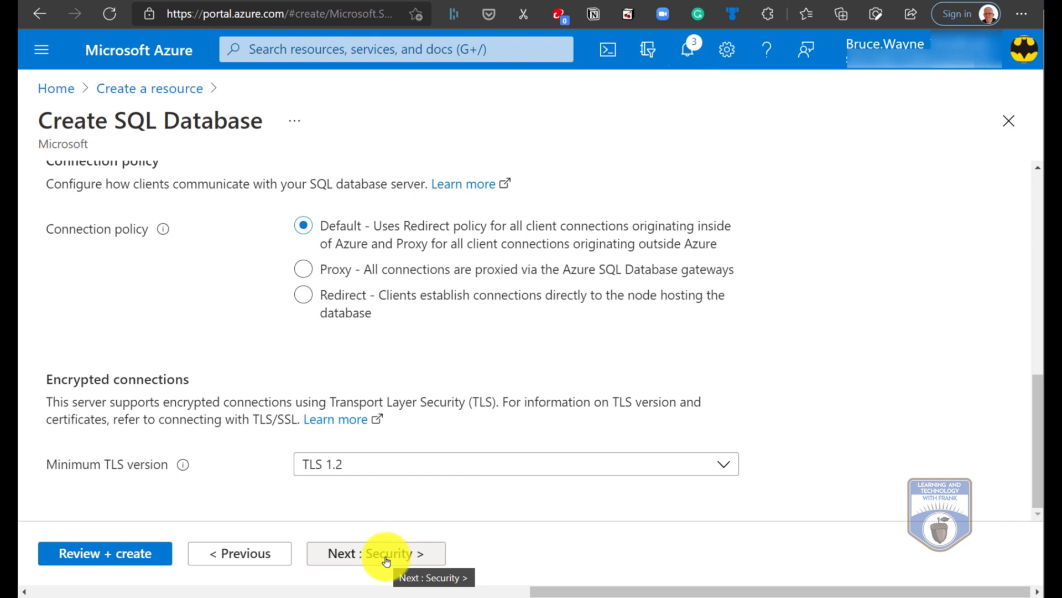
Continue past Security to the Additional settings page
left_click(377, 553)
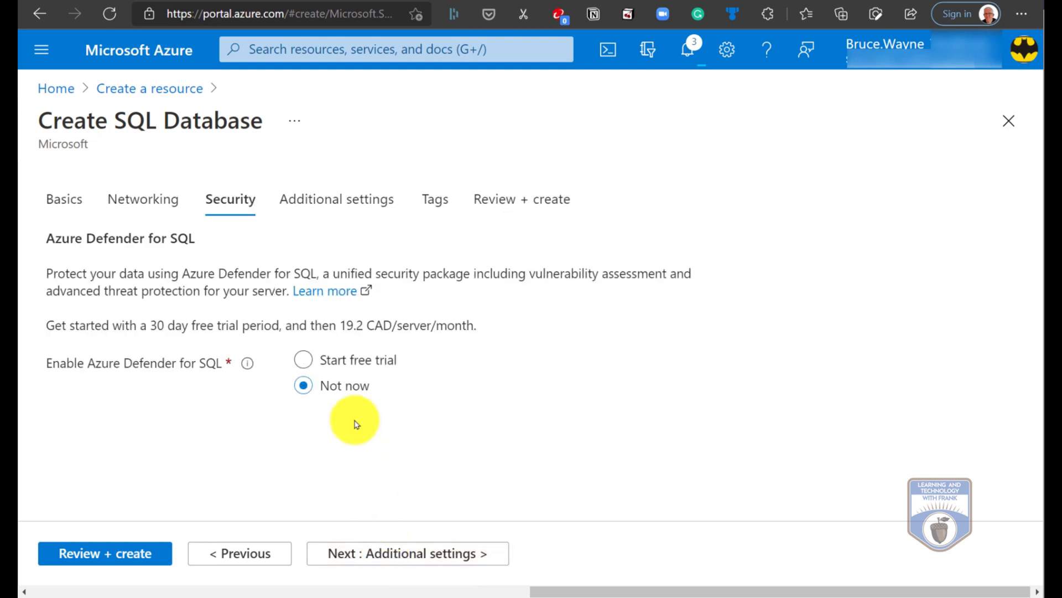
left_click(337, 199)
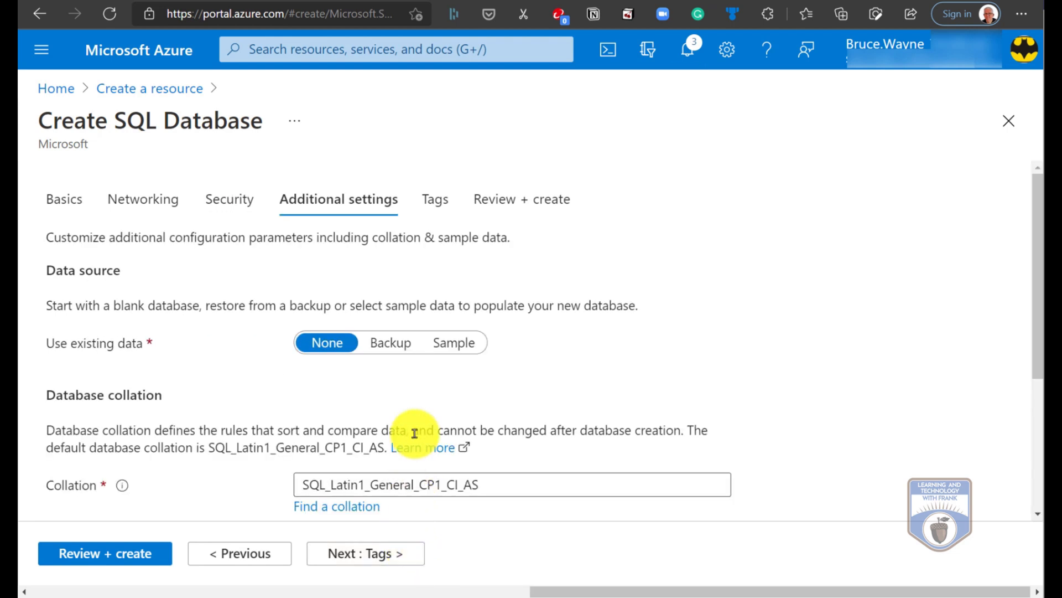
scroll("down", 3)
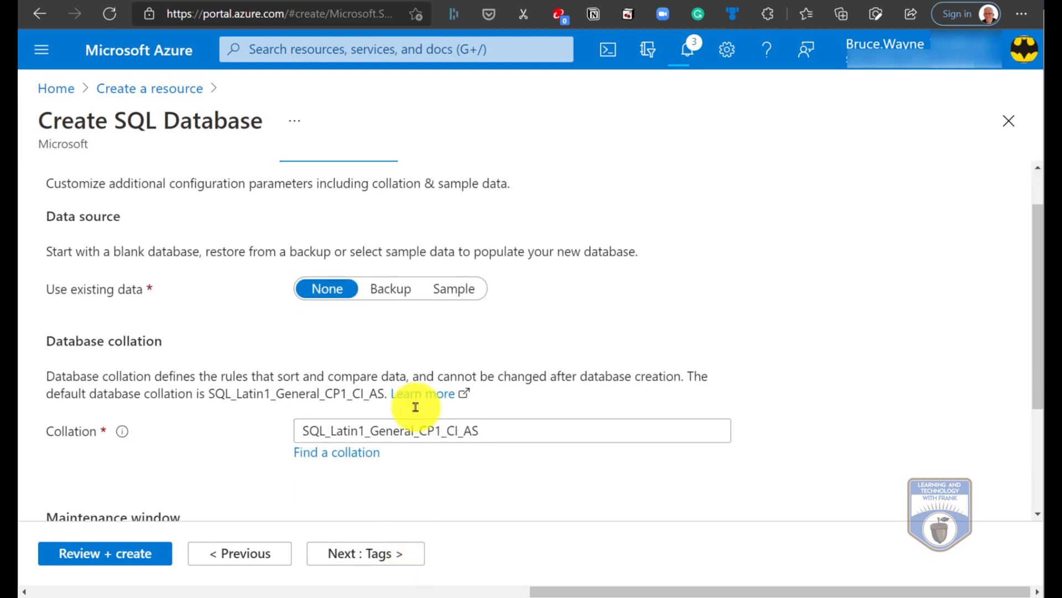
mouse_move(332, 319)
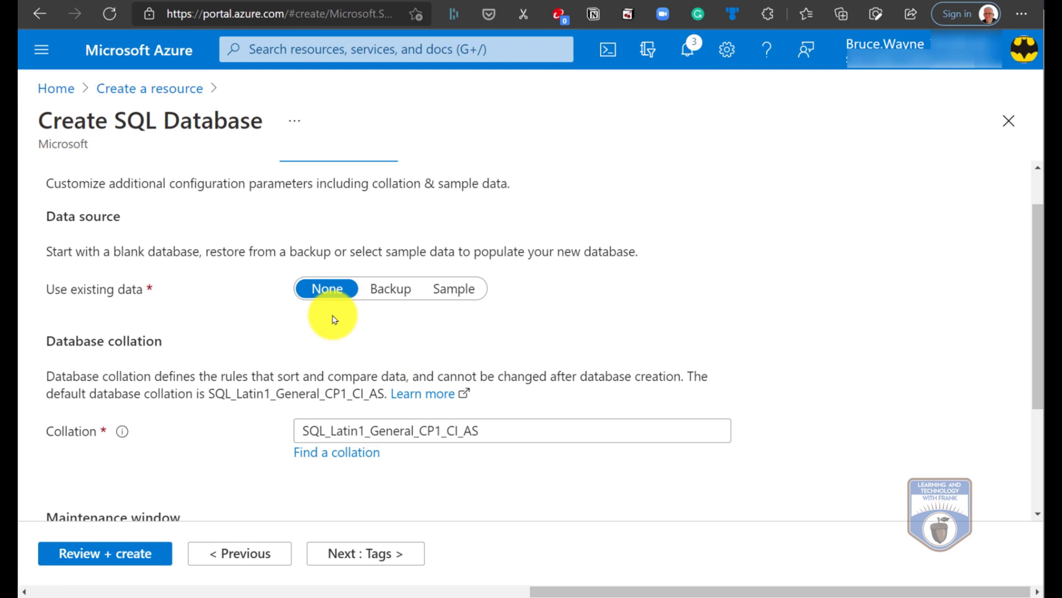
mouse_move(381, 289)
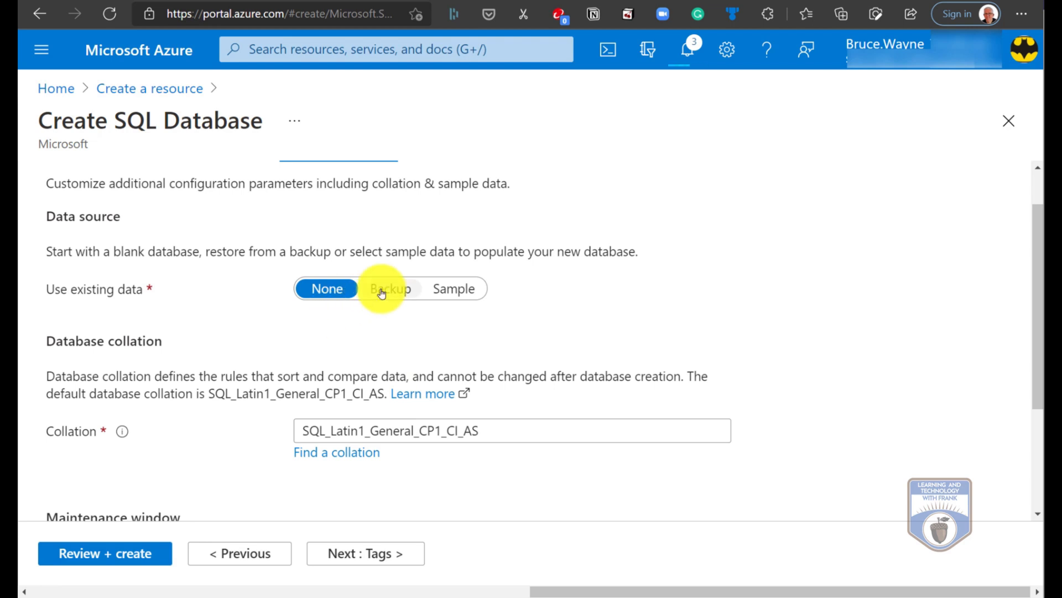
Set Use existing data to Sample (AdventureWorksLT) after briefly trying Backup
left_click(390, 287)
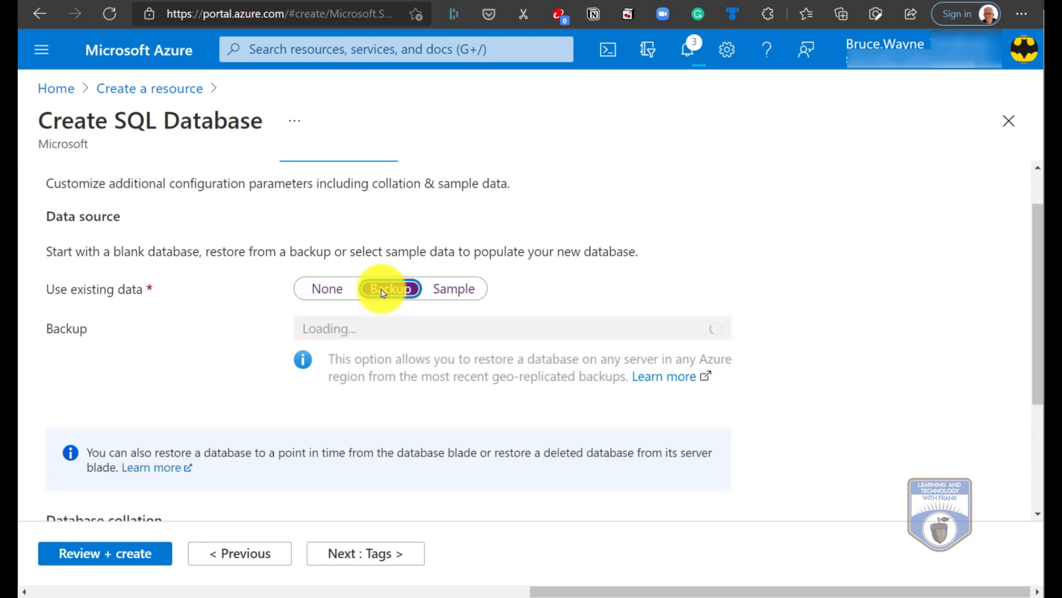
left_click(389, 288)
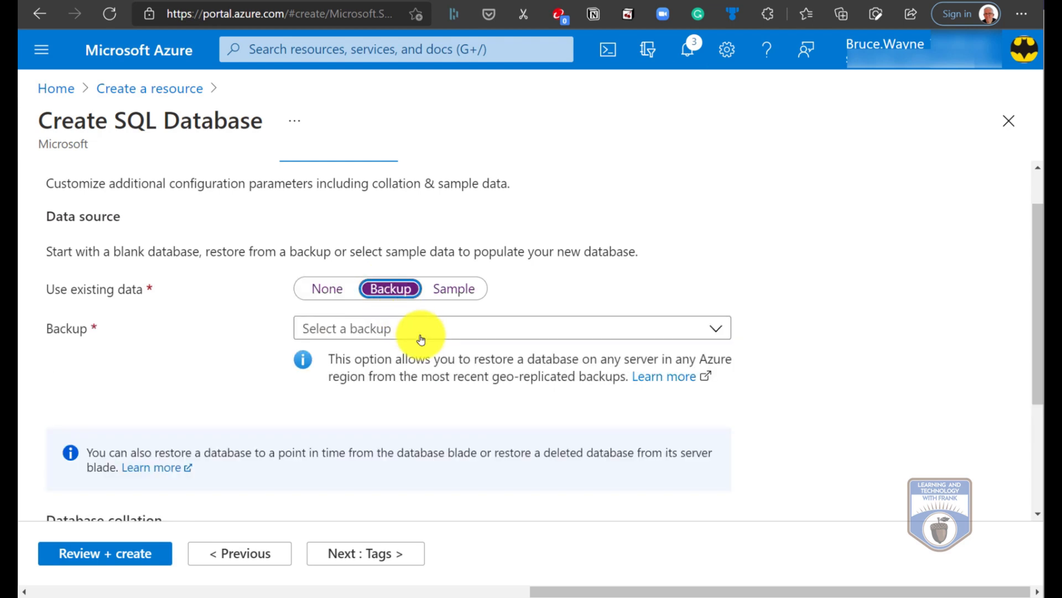
left_click(453, 288)
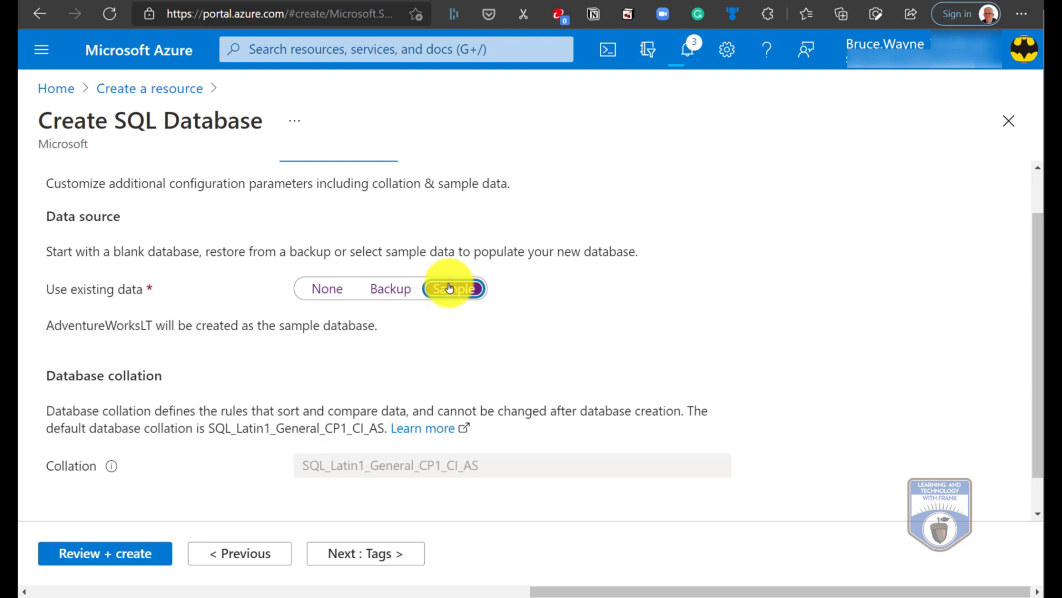
left_click(453, 288)
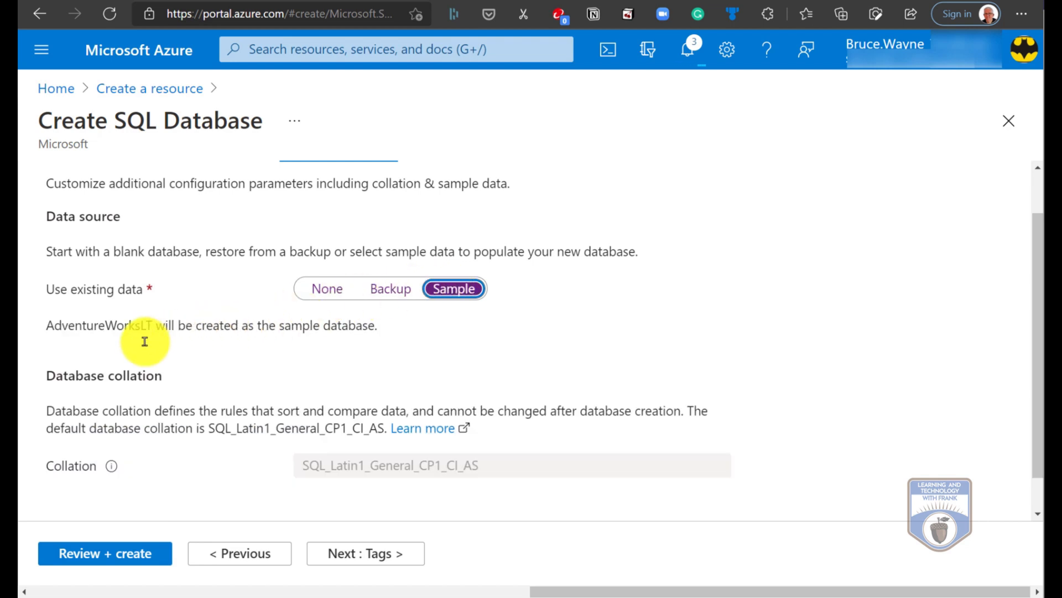
mouse_move(147, 346)
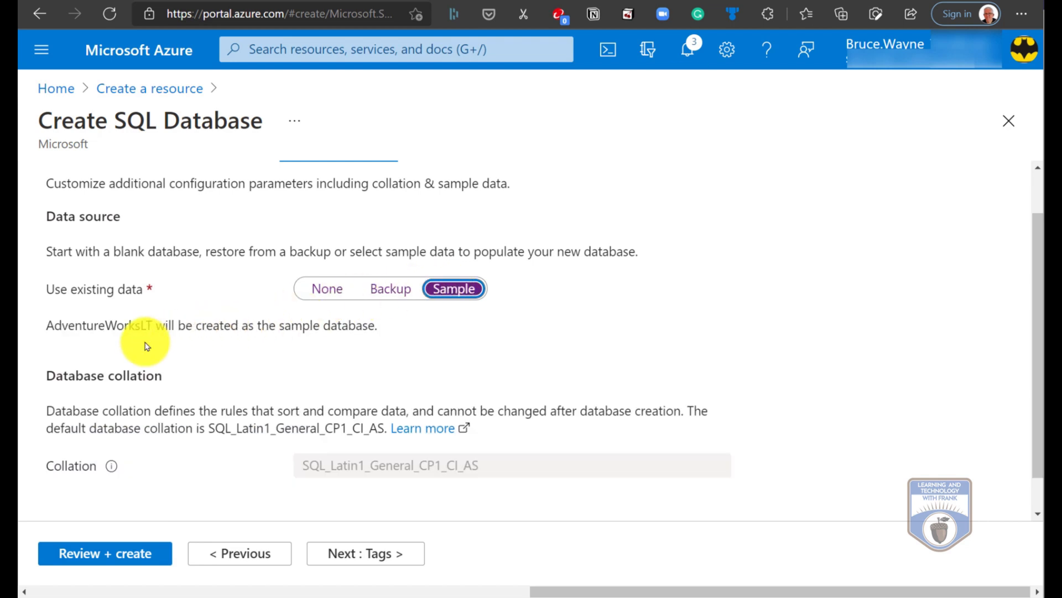
mouse_move(472, 332)
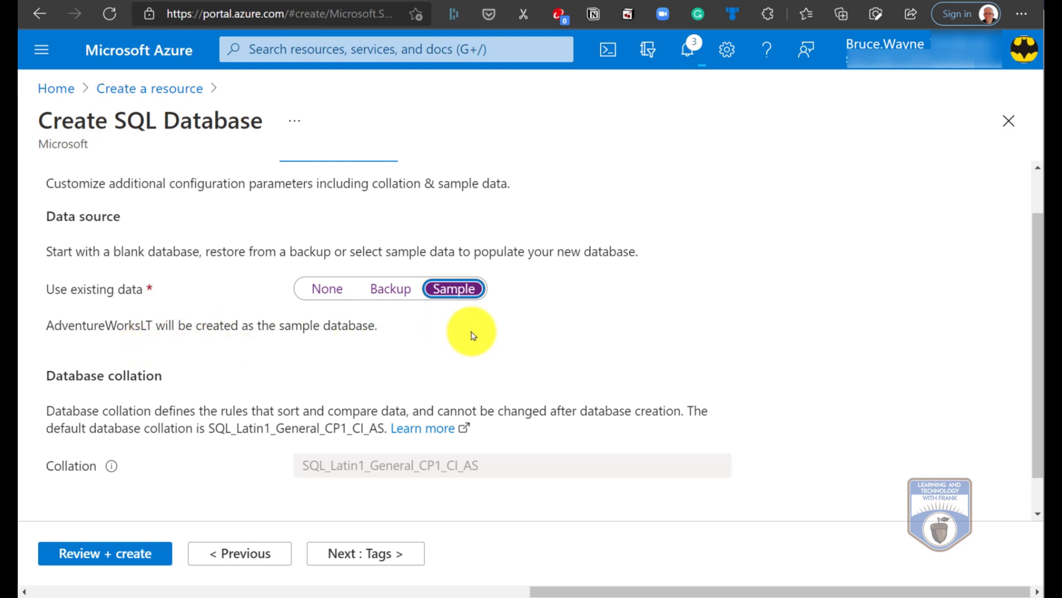
scroll("down", 3)
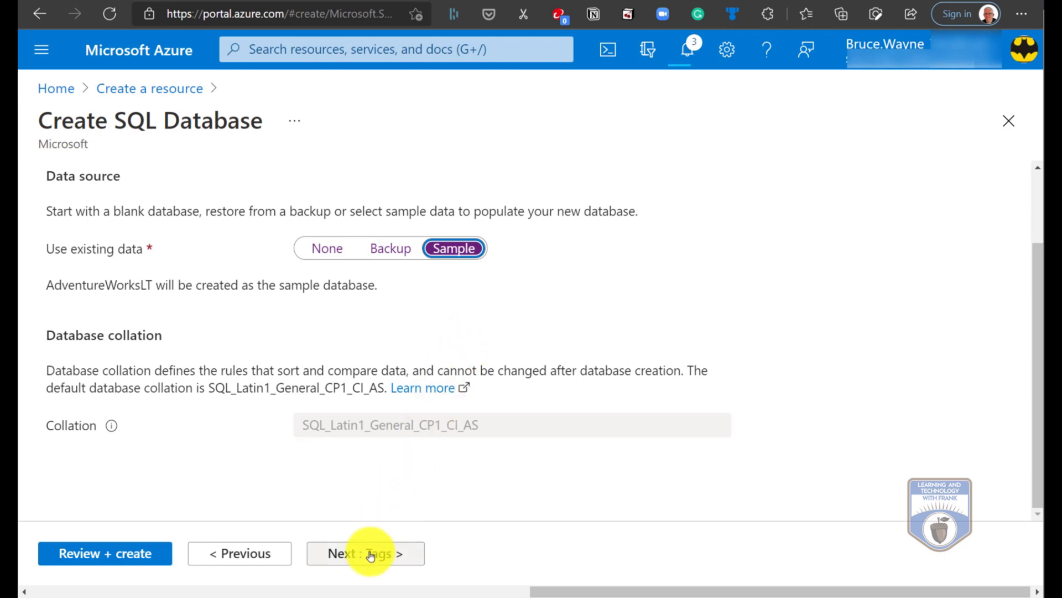
Skip Tags, review the settings and 6.39 CAD monthly estimate, and create the database
left_click(365, 553)
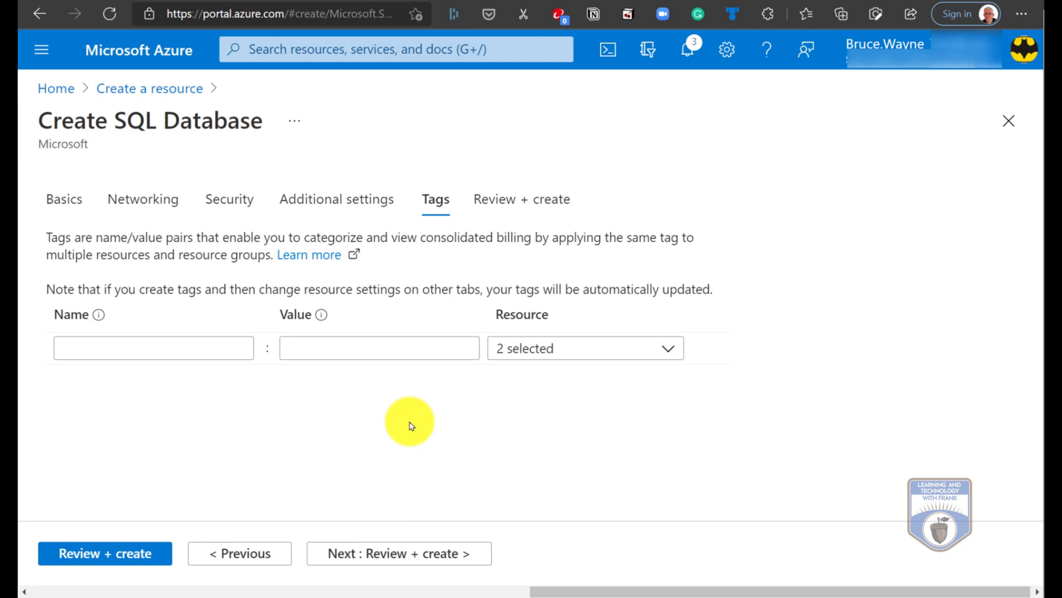
mouse_move(414, 552)
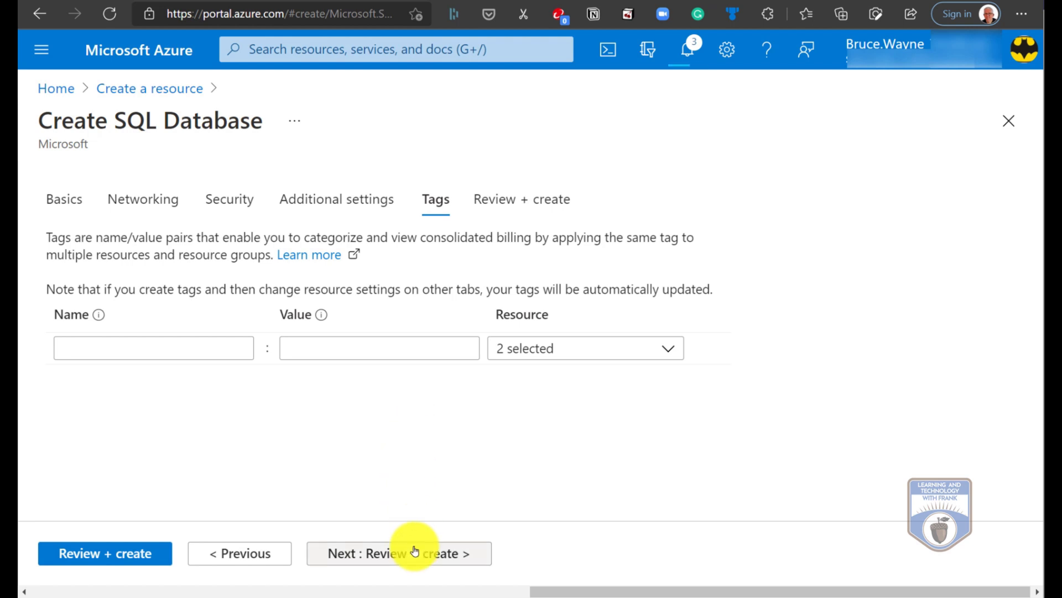
left_click(399, 553)
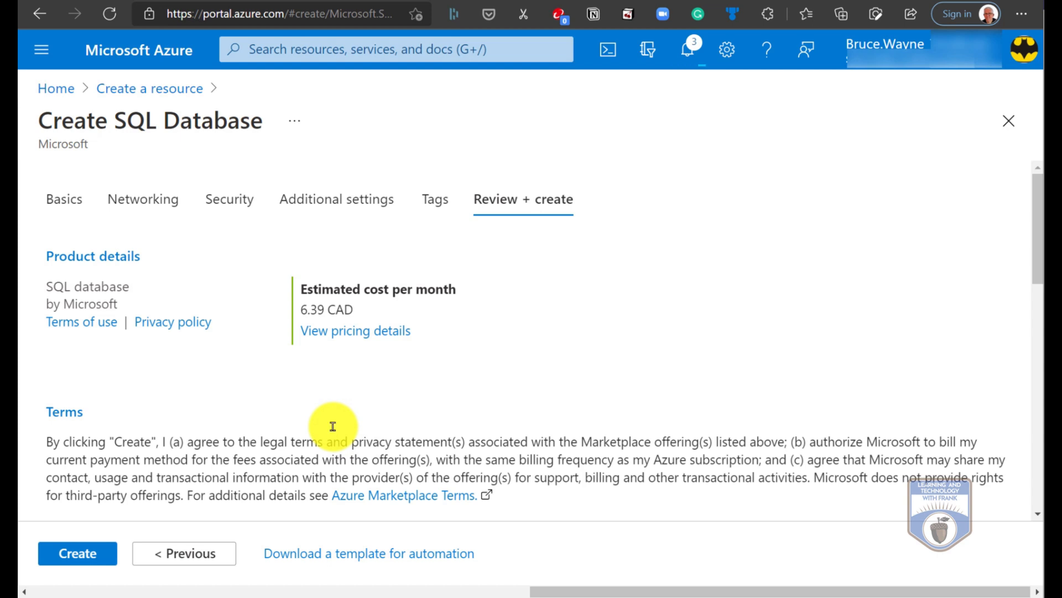
left_click(78, 553)
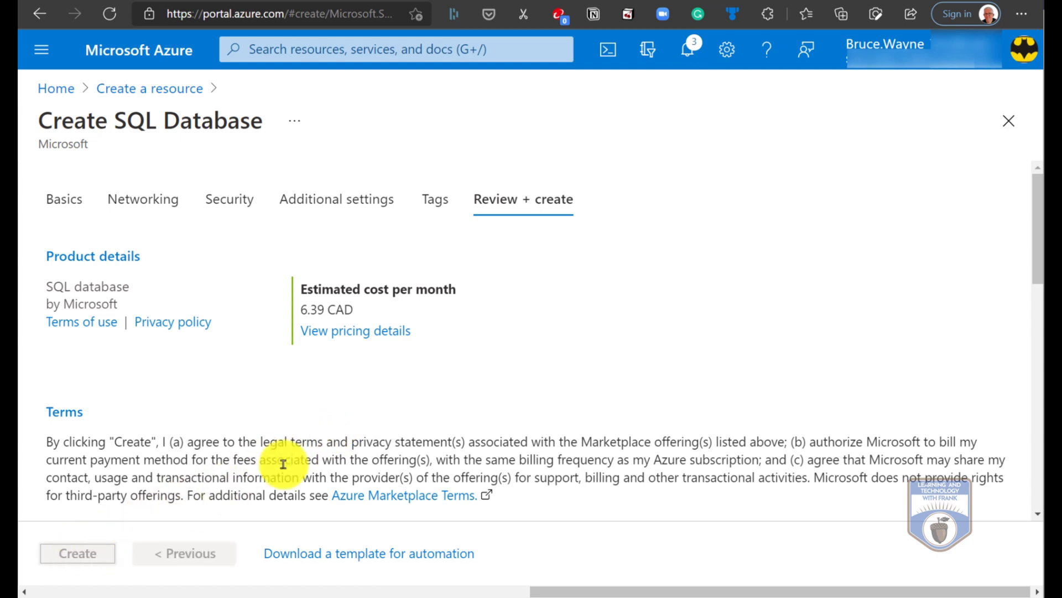
left_click(77, 552)
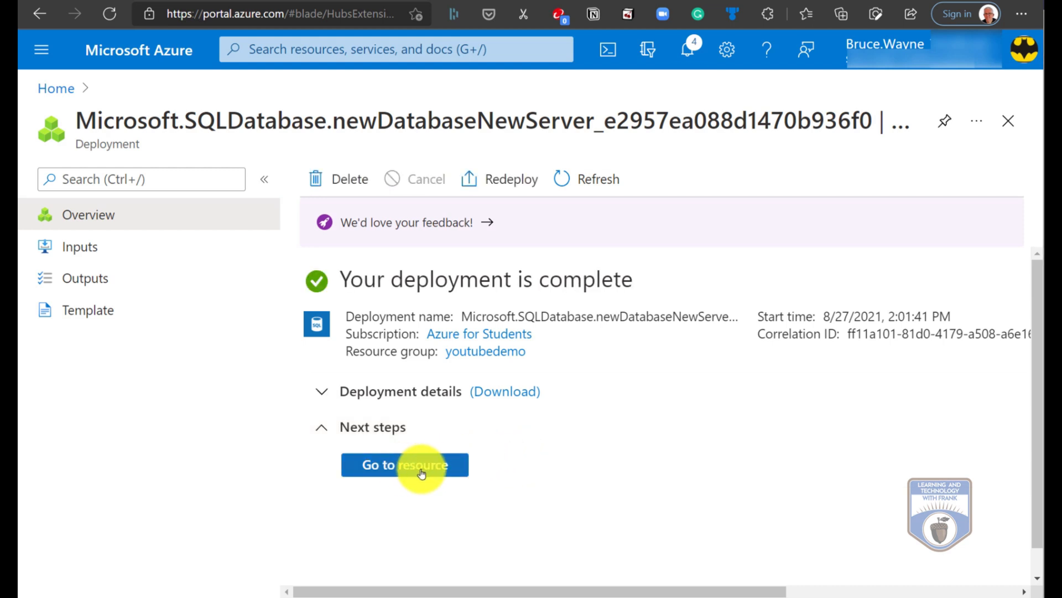
Go to the deployed likes4frank database showing server subscribe.database.windows.net
left_click(405, 465)
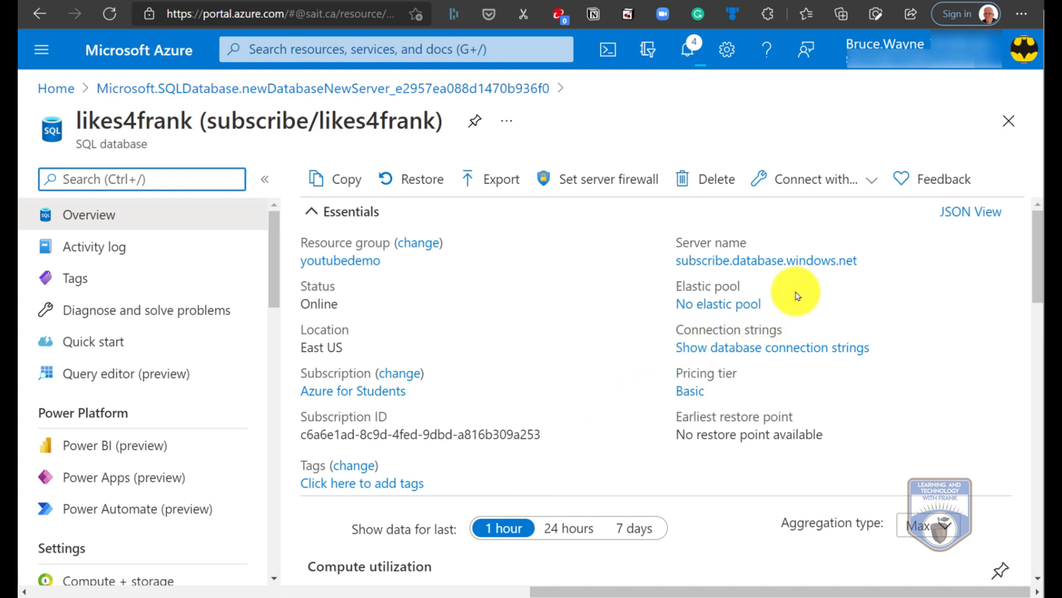
mouse_move(728, 298)
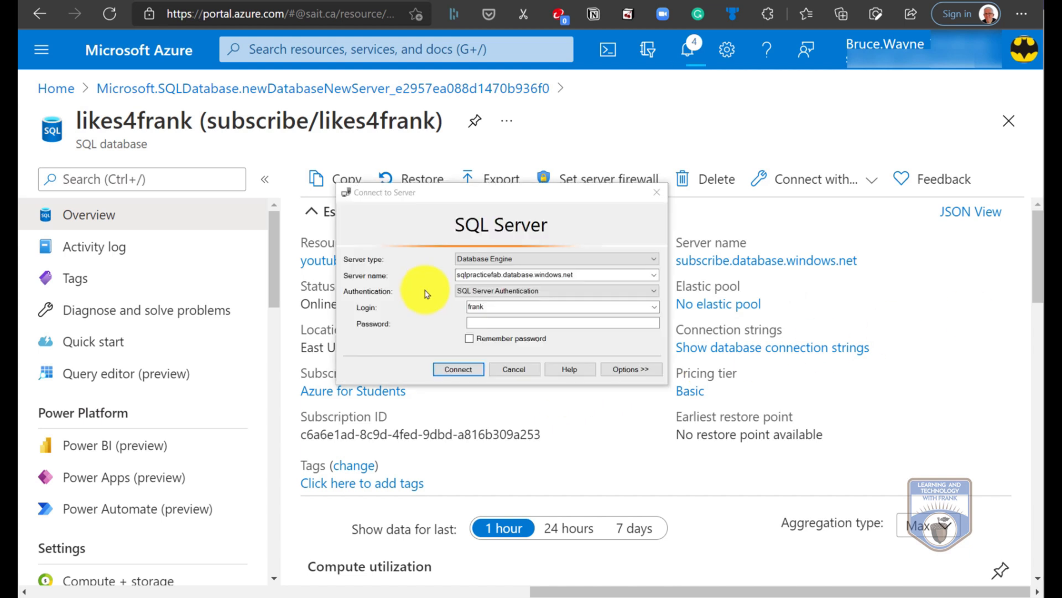
Connect to subscribe.database.windows.net as frank using SQL Server authentication
right_click(555, 275)
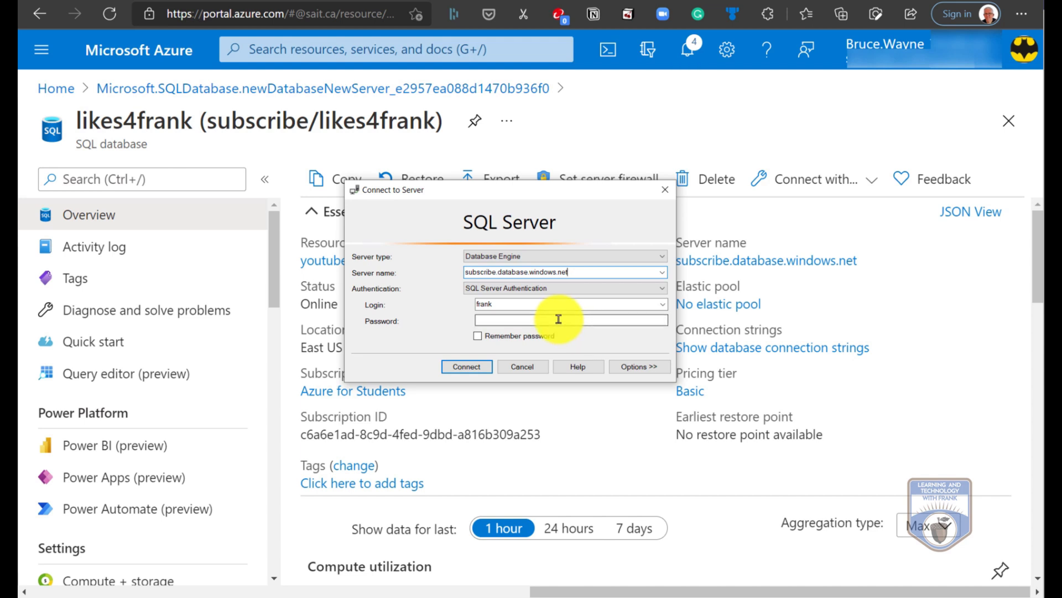
type("***")
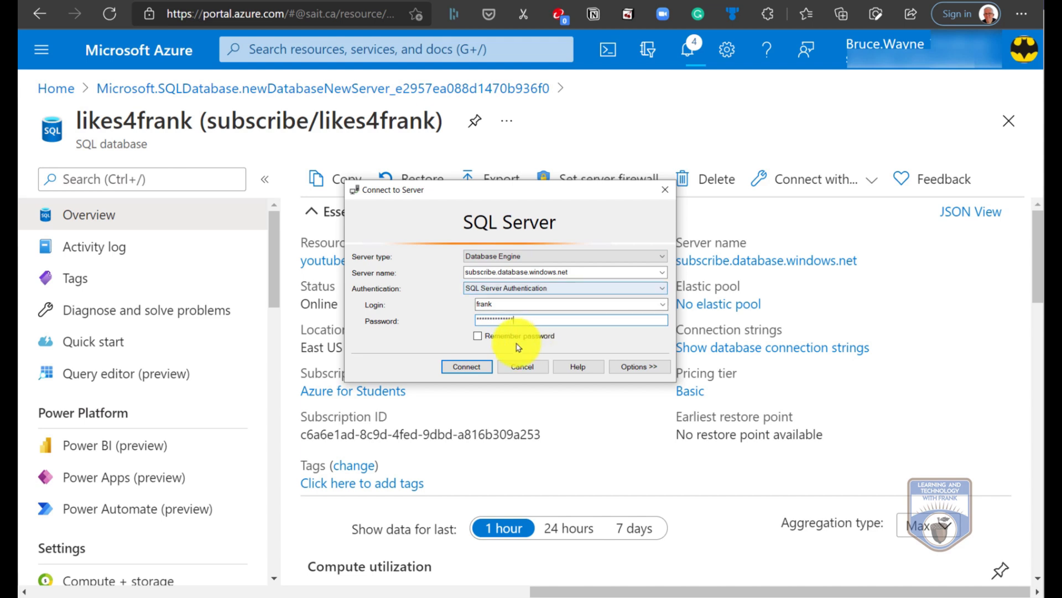
left_click(523, 366)
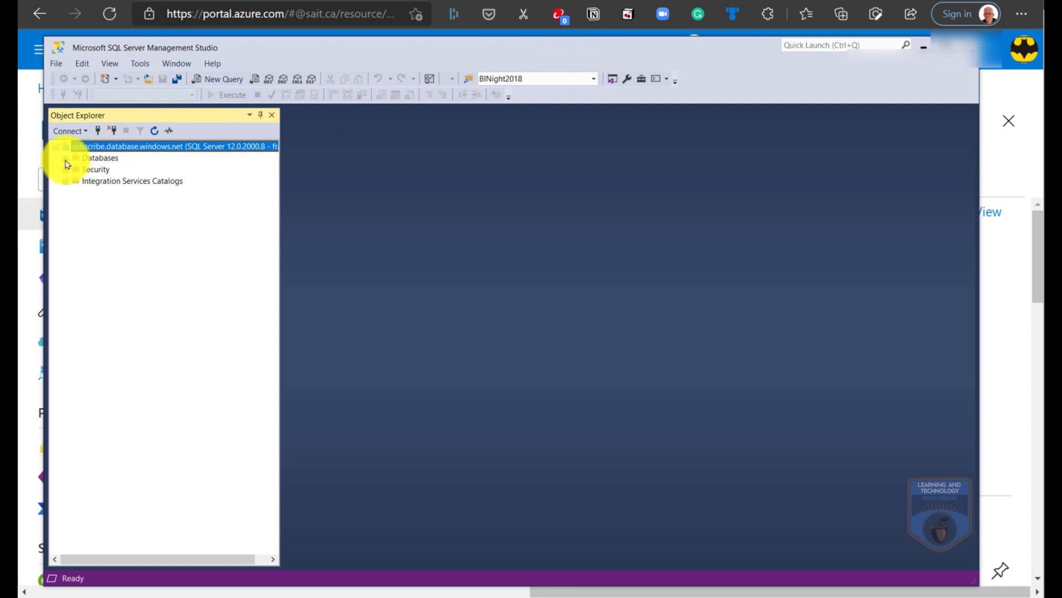
Expand Databases > likes4frank > Tables and bring up the context menu for SalesLT.Address
left_click(66, 157)
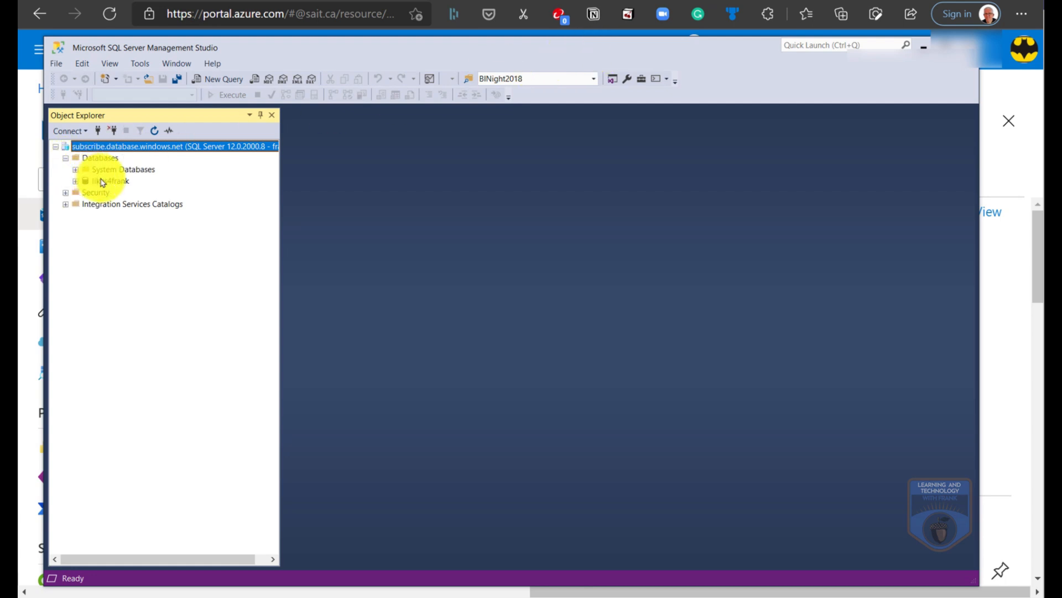
left_click(108, 181)
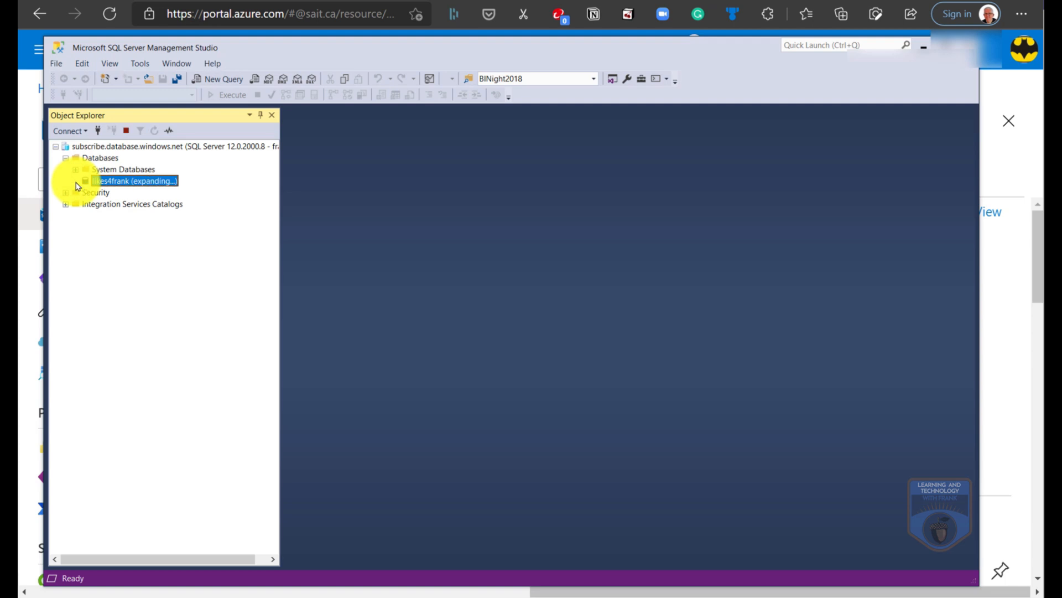
left_click(74, 181)
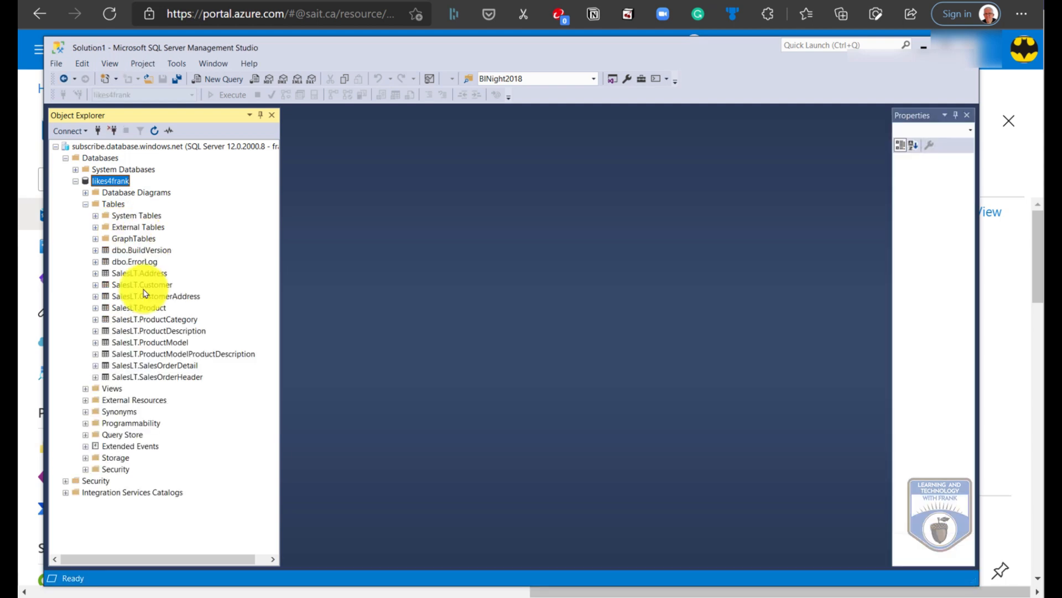
left_click(140, 272)
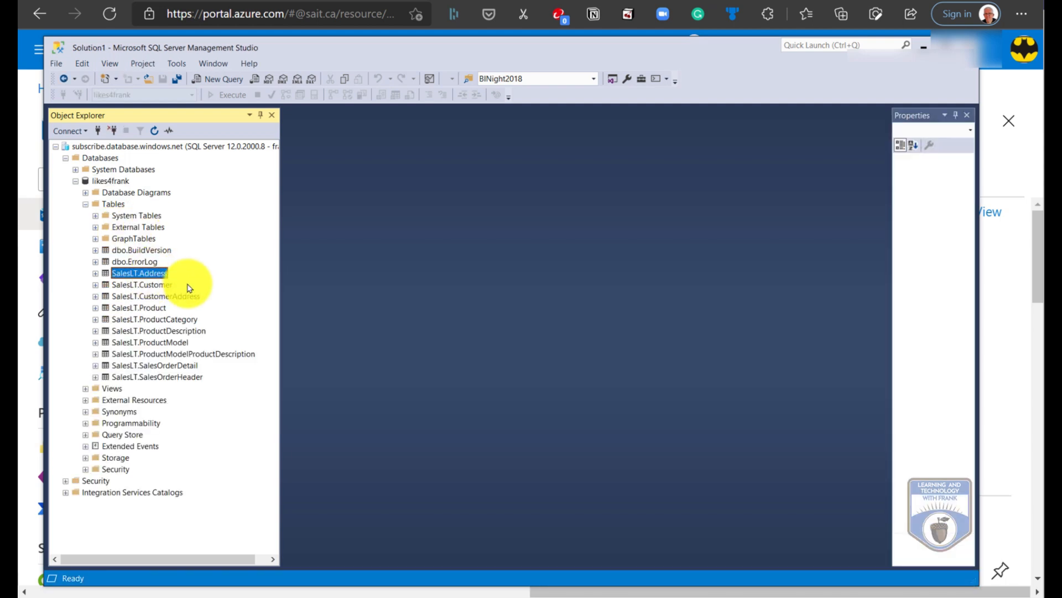
right_click(139, 273)
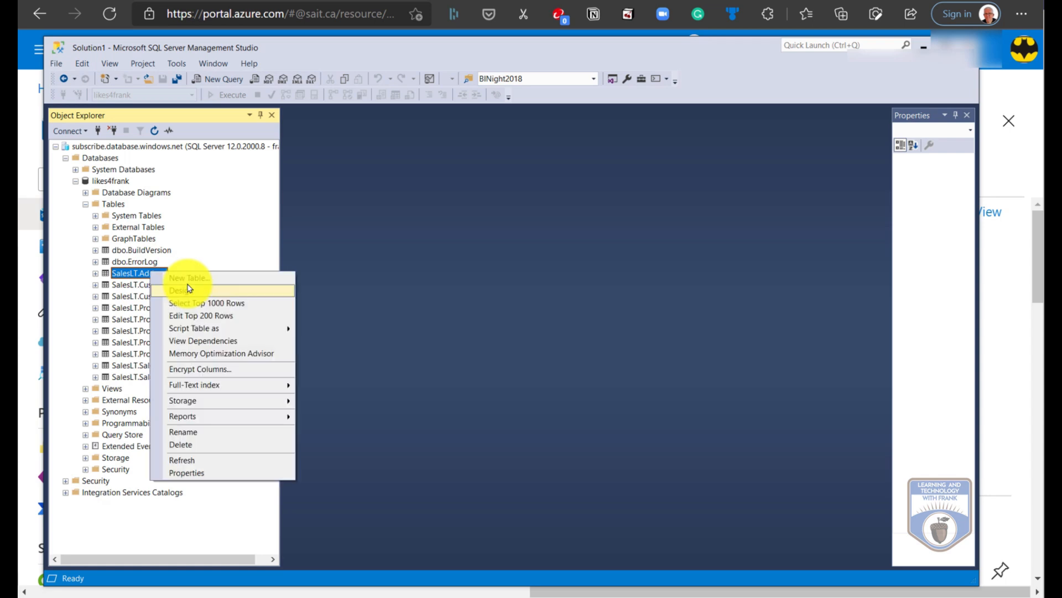